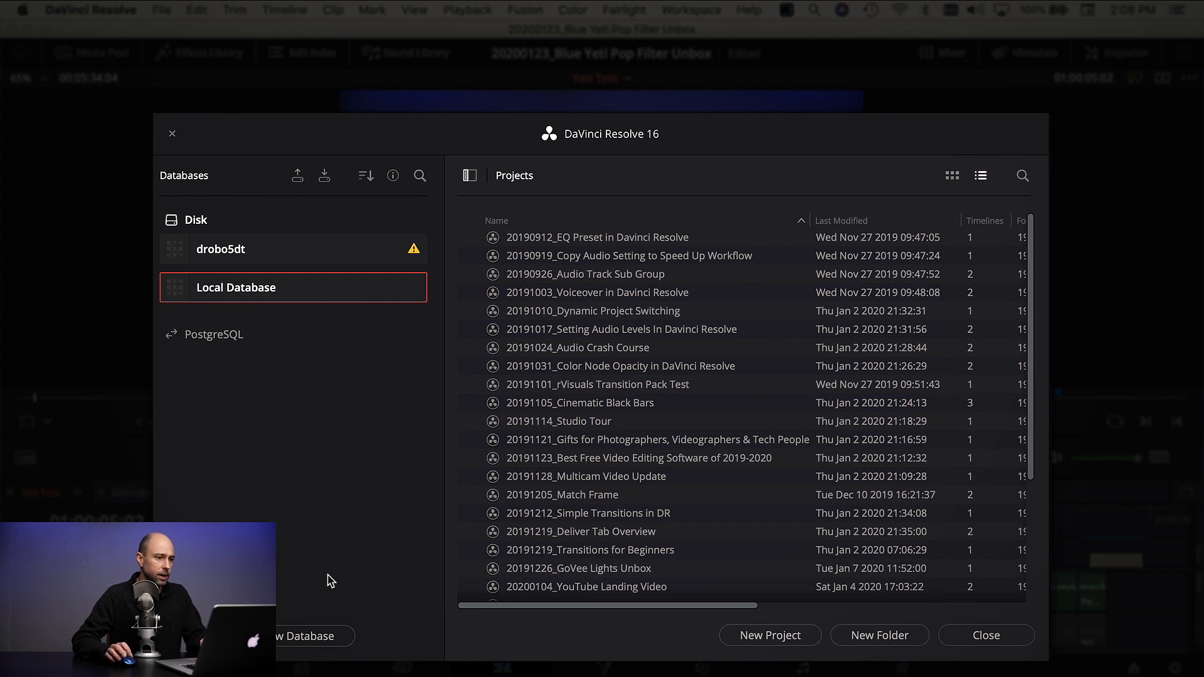
Reveal the Local Database in Finder, showing the template project folder with its subfolders
{"action": "left_click", "coordinate": [559, 421]}
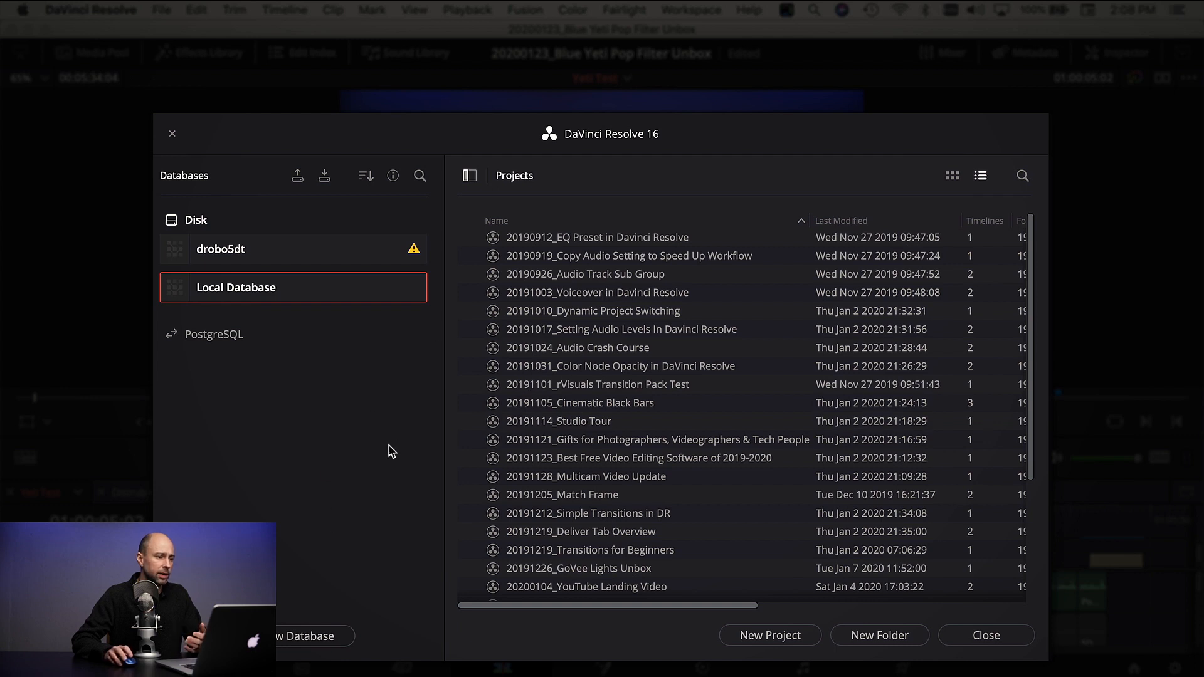
{"action": "mouse_move", "coordinate": [284, 318]}
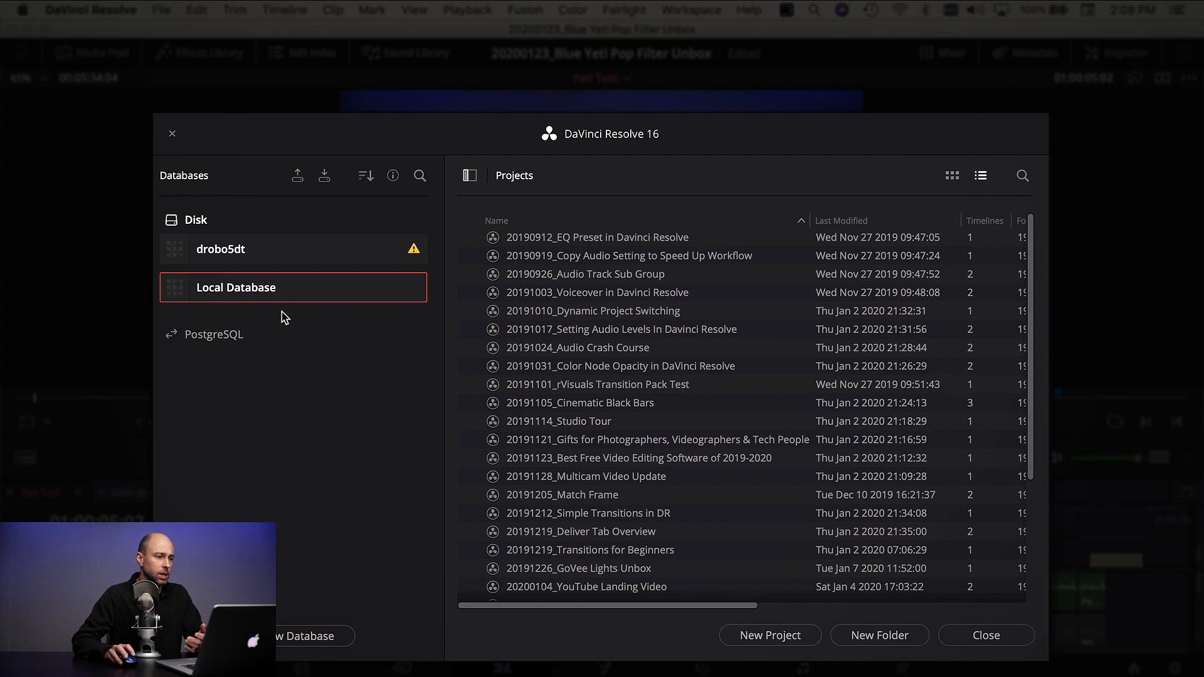
{"action": "mouse_move", "coordinate": [286, 292]}
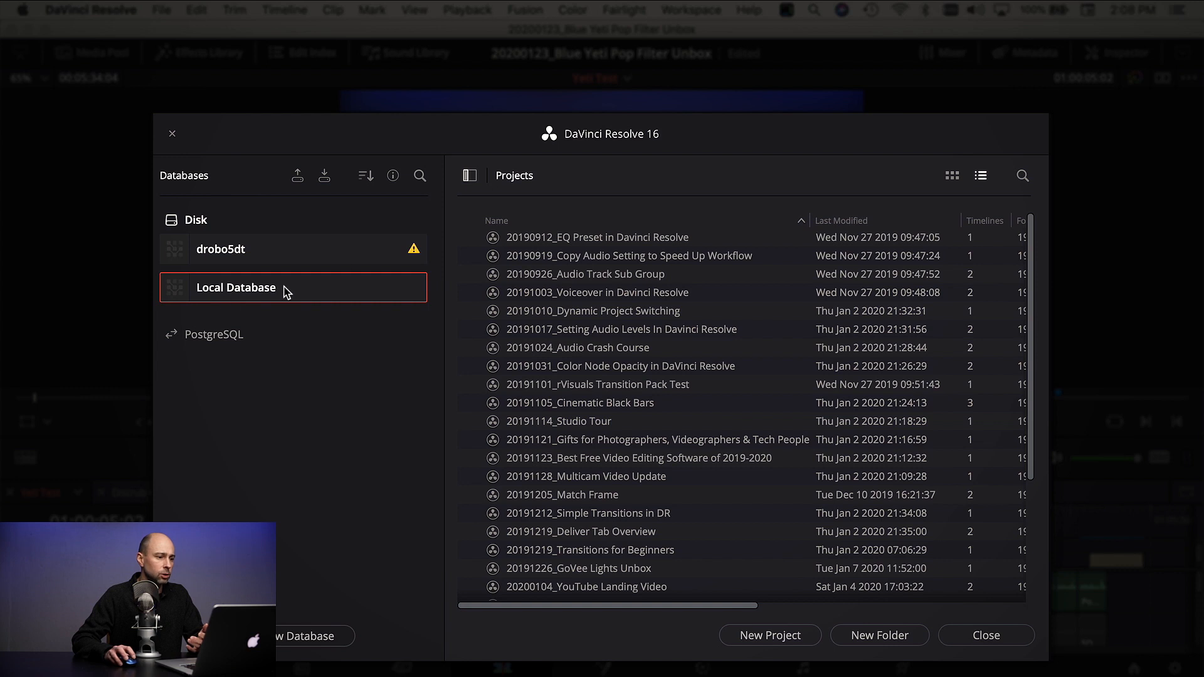
{"action": "mouse_move", "coordinate": [306, 292]}
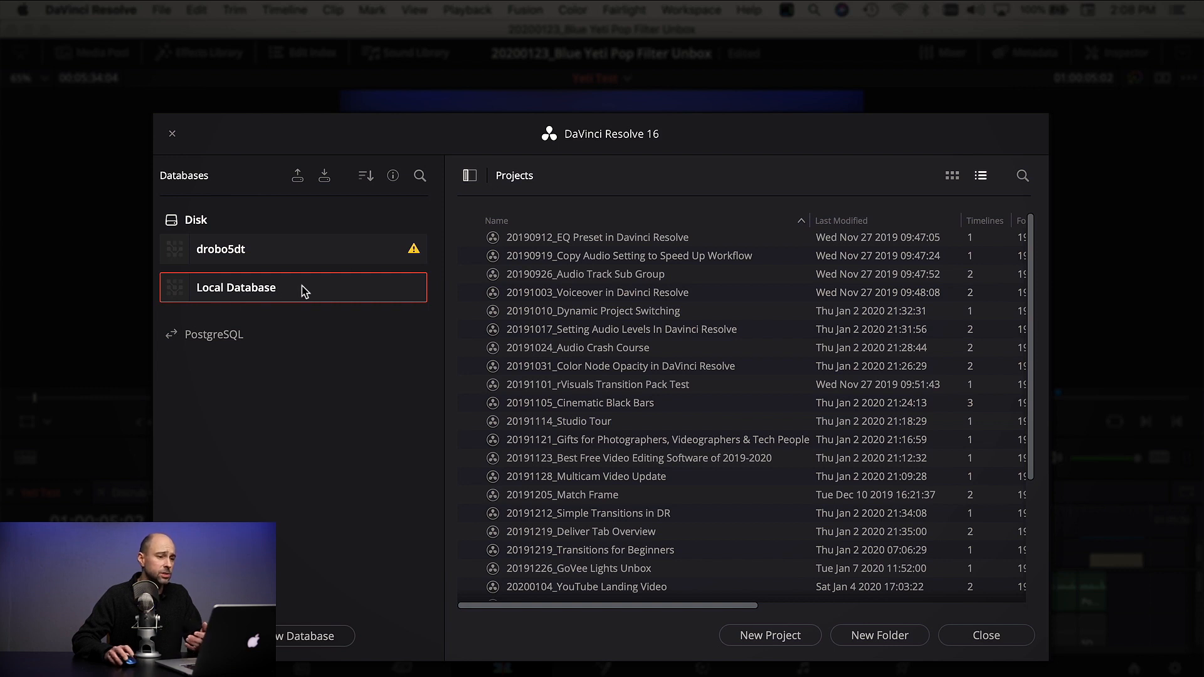
{"action": "left_click", "coordinate": [620, 366]}
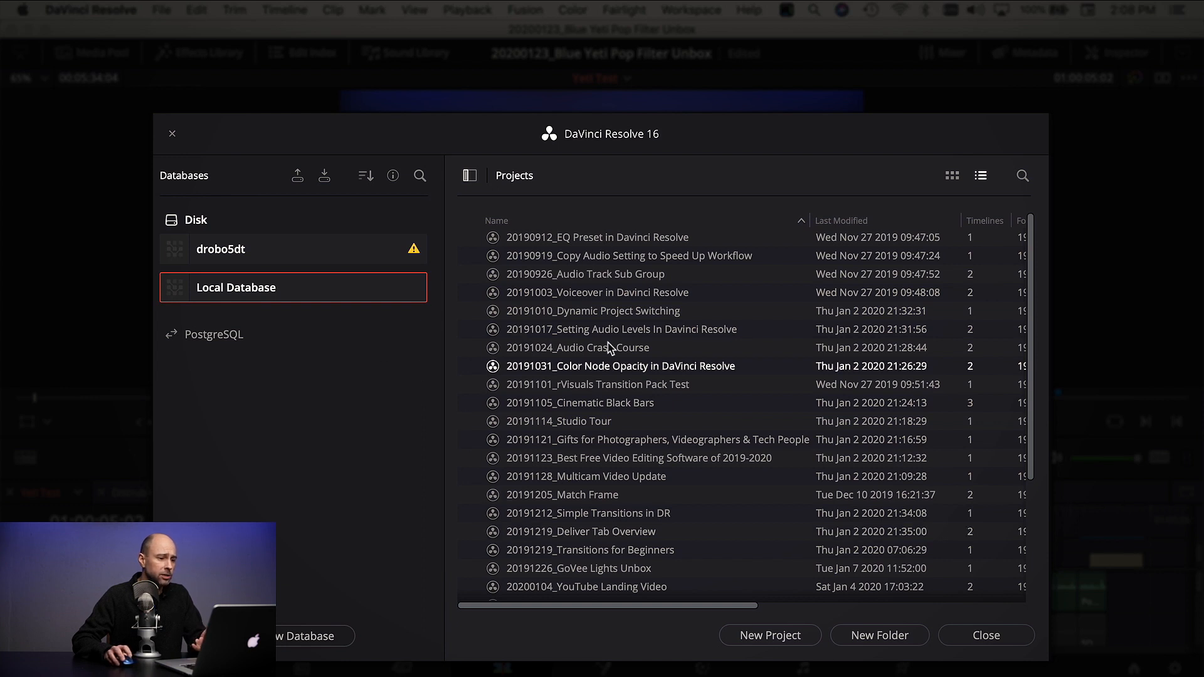
{"action": "left_click", "coordinate": [558, 421]}
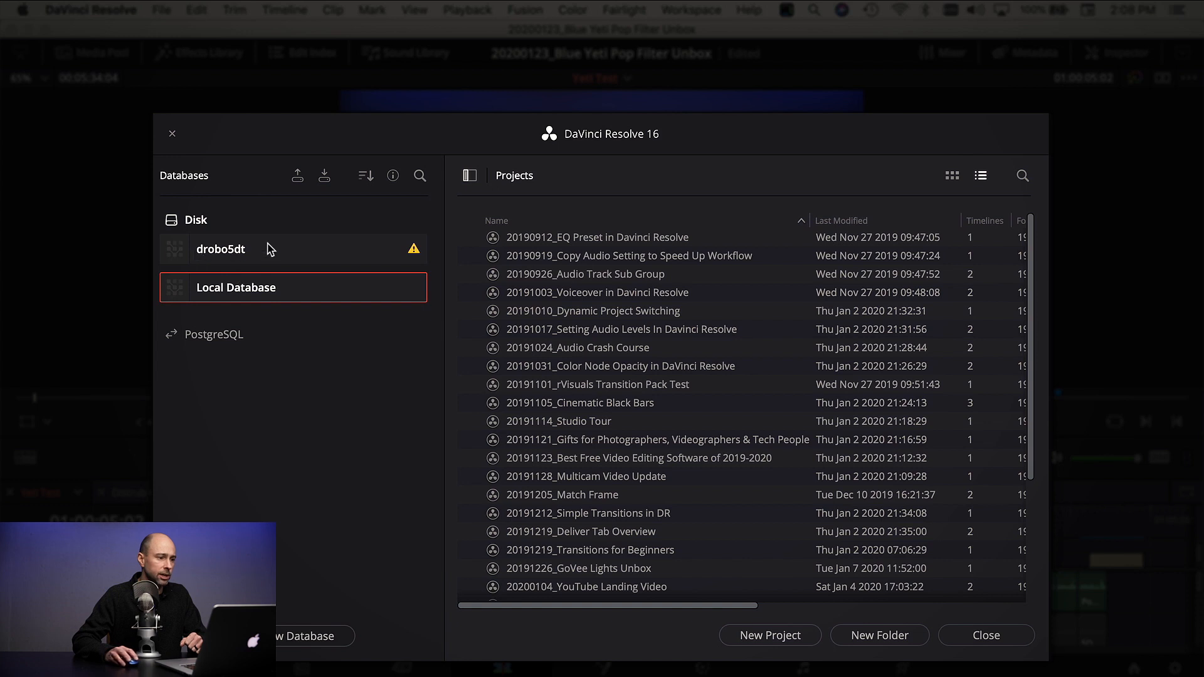
{"action": "mouse_move", "coordinate": [250, 252]}
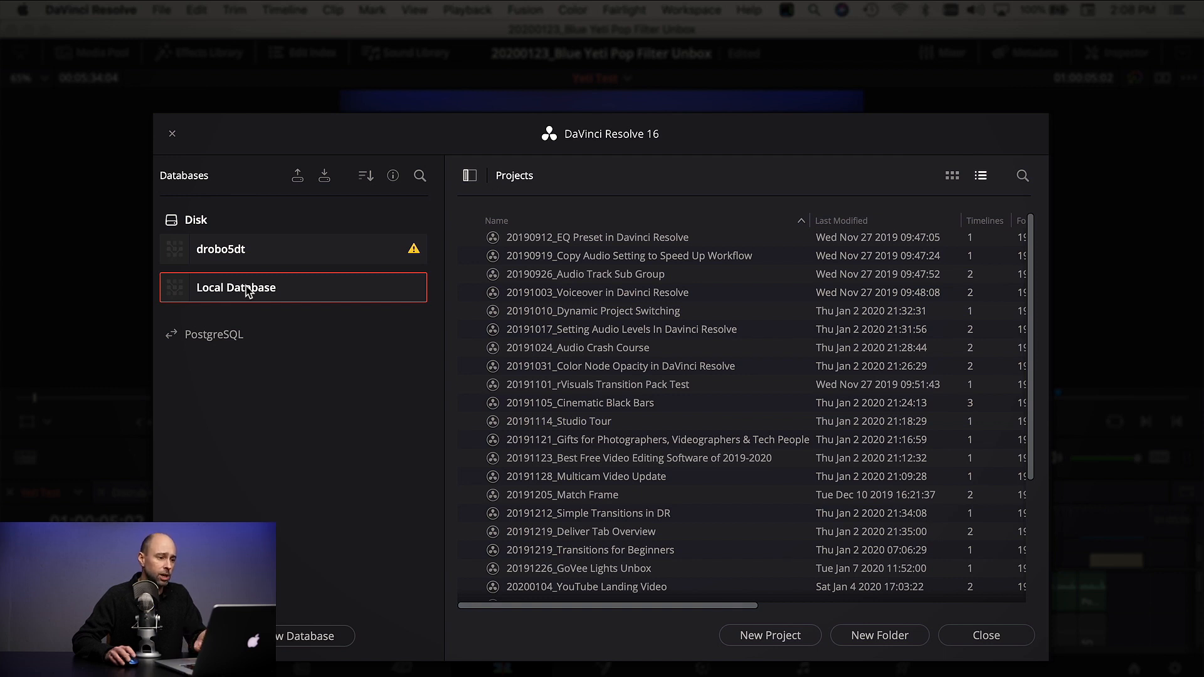
{"action": "mouse_move", "coordinate": [300, 291]}
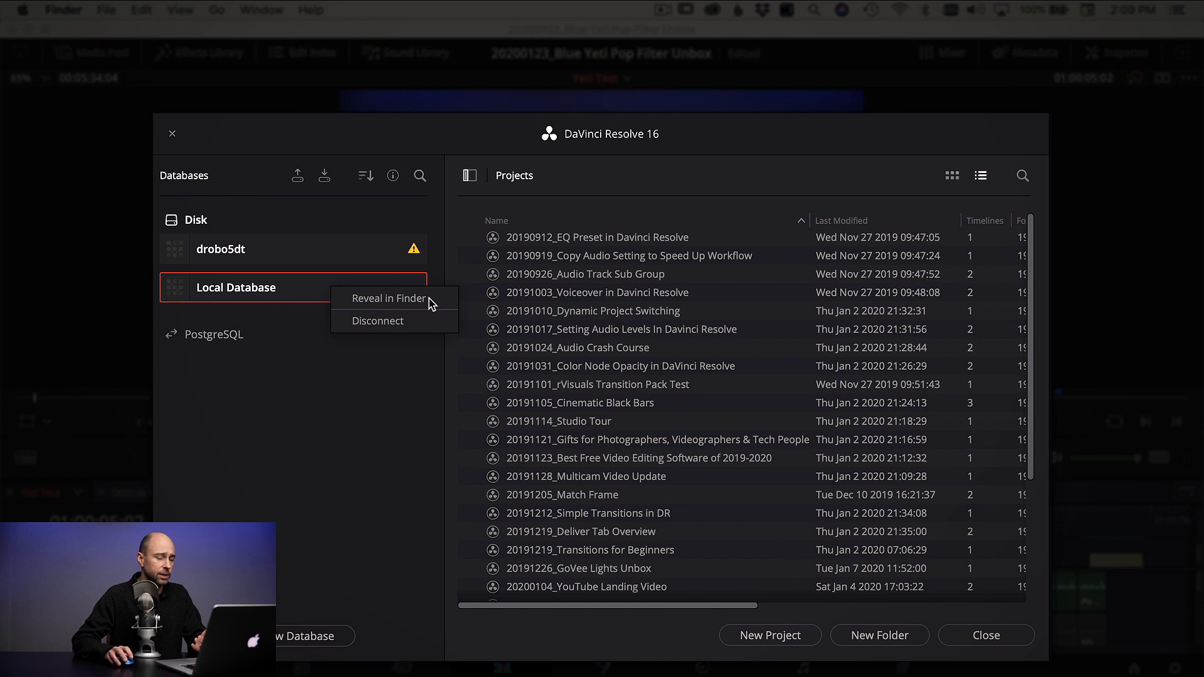
{"action": "mouse_move", "coordinate": [359, 423]}
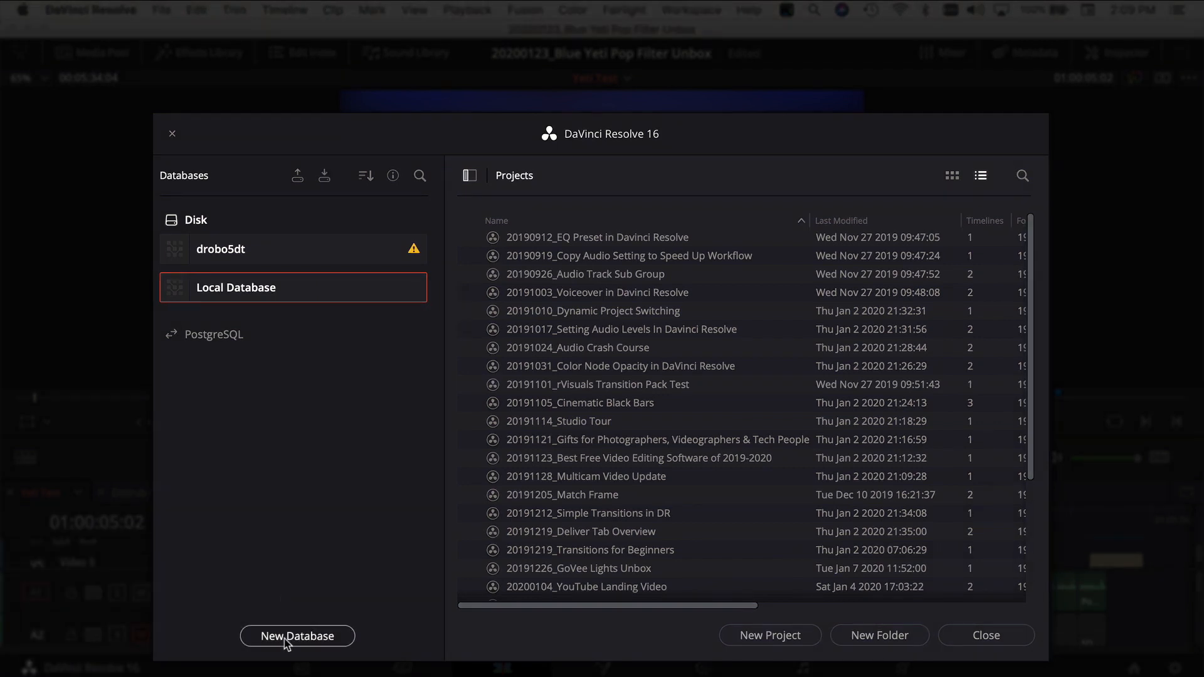
{"action": "left_click", "coordinate": [297, 636]}
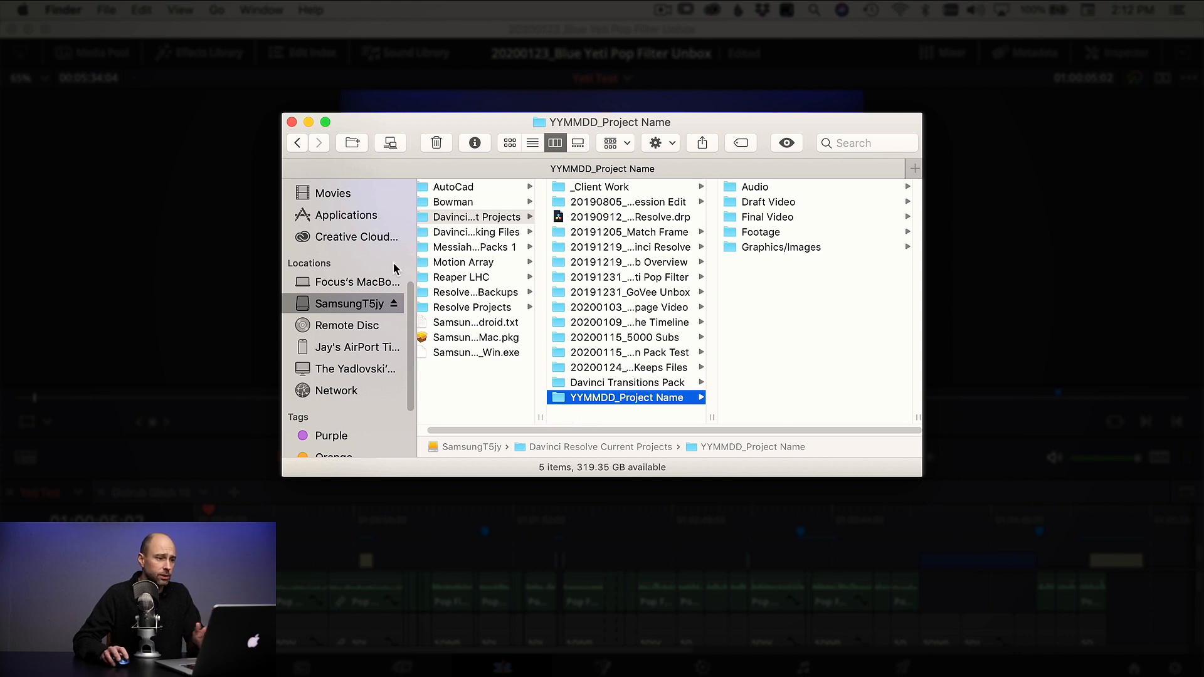
Close the Finder window on SamsungT5jy's YYMMDD_Project Name folder to return to the timeline
{"action": "left_click", "coordinate": [291, 122]}
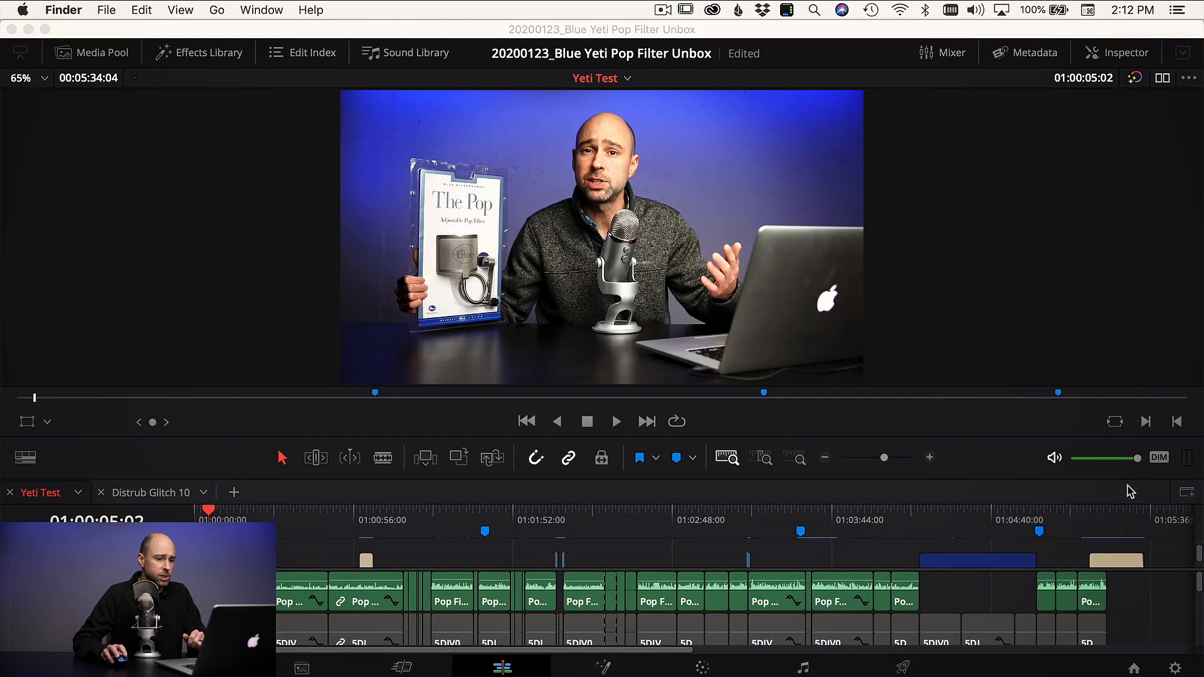
{"action": "mouse_move", "coordinate": [983, 465]}
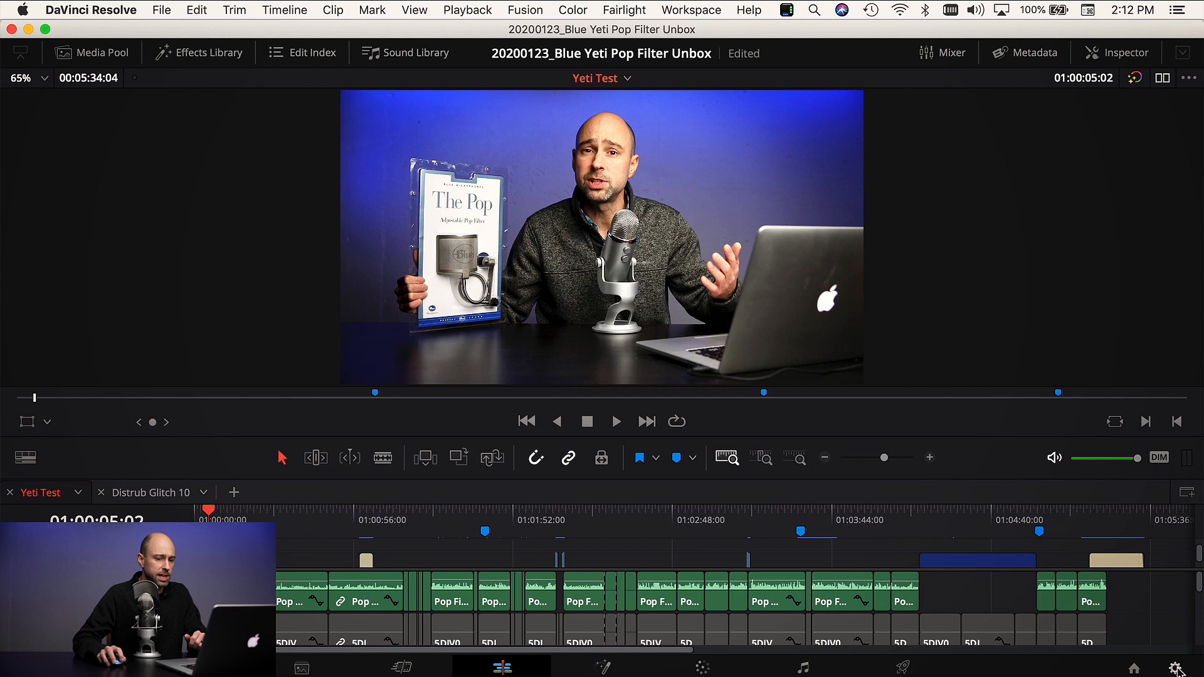
Open Project Settings on Master Settings via the bottom-right gear icon
{"action": "left_click", "coordinate": [1176, 670]}
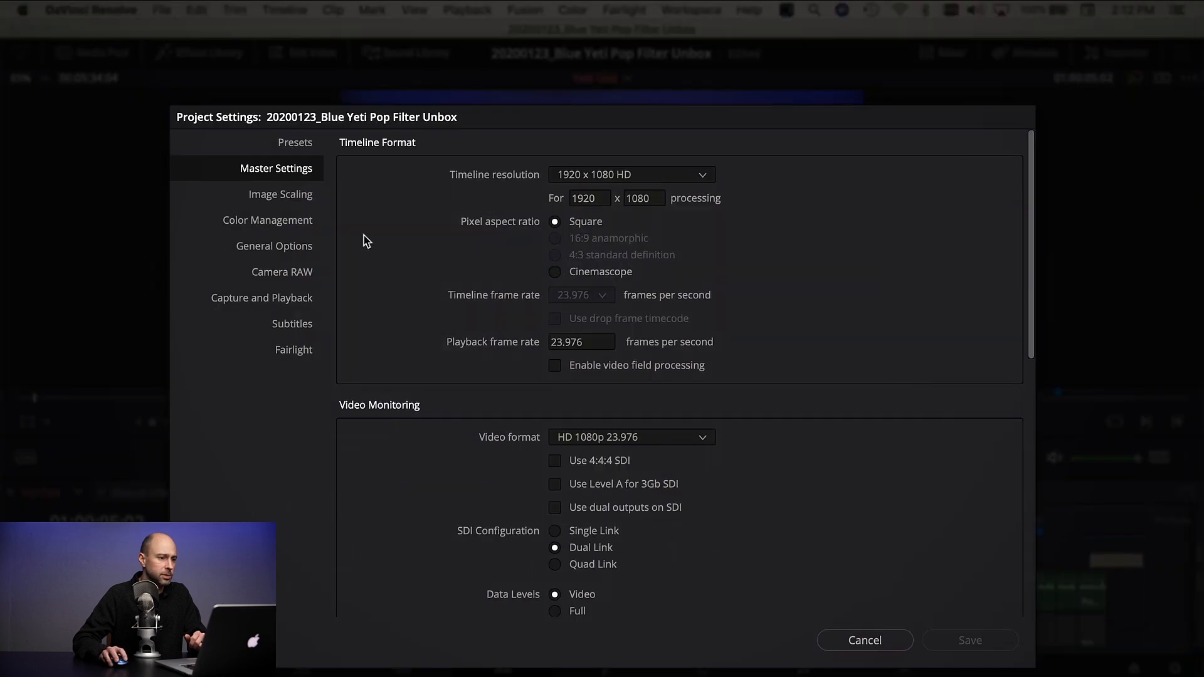
{"action": "mouse_move", "coordinate": [476, 324]}
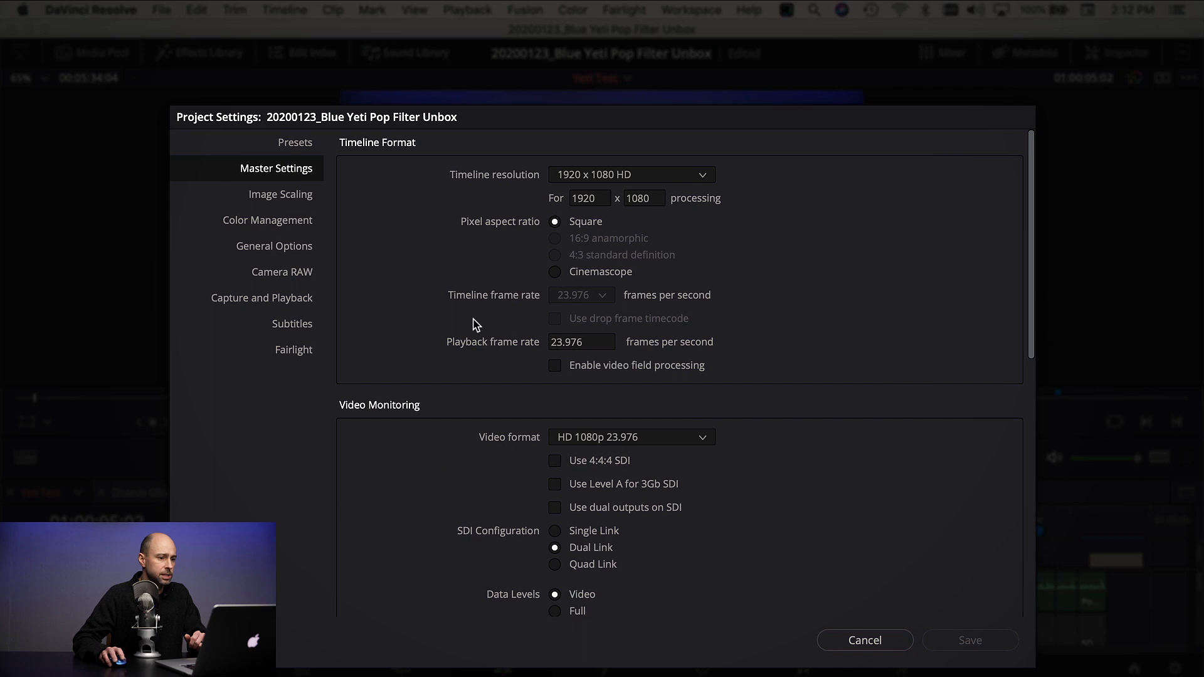
Browse for a cache files location under Working Folders in Master Settings
{"action": "scroll", "scroll_direction": "down", "scroll_amount": 3}
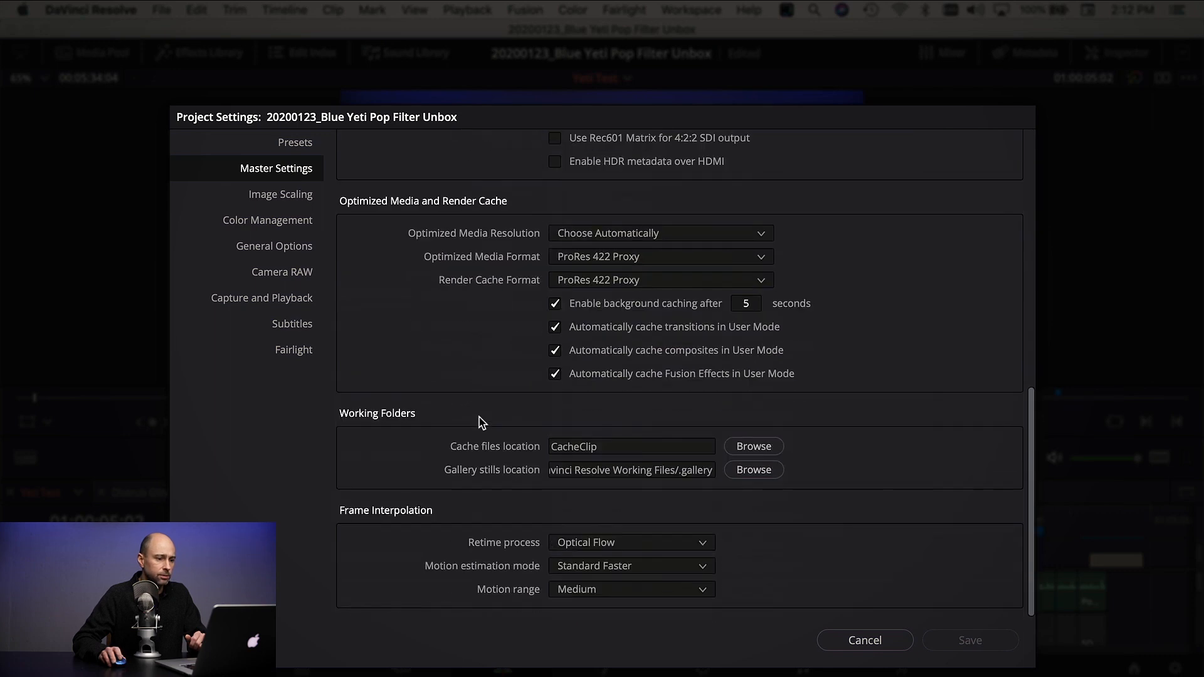
{"action": "mouse_move", "coordinate": [390, 427]}
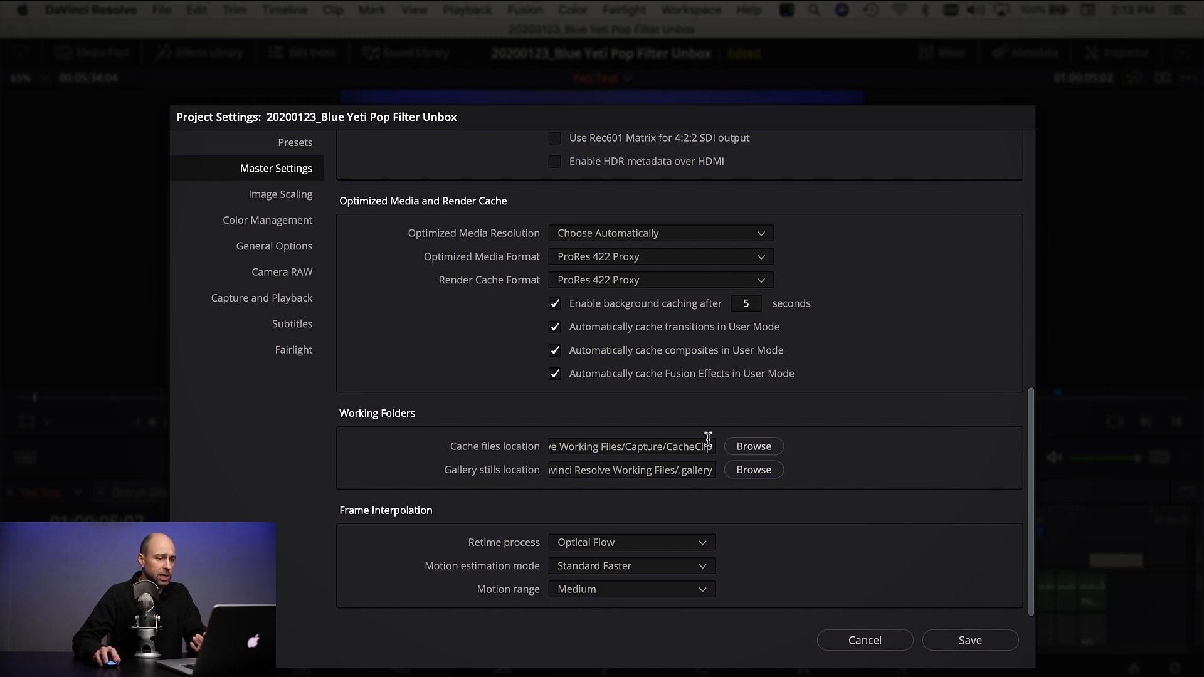
{"action": "mouse_move", "coordinate": [576, 479]}
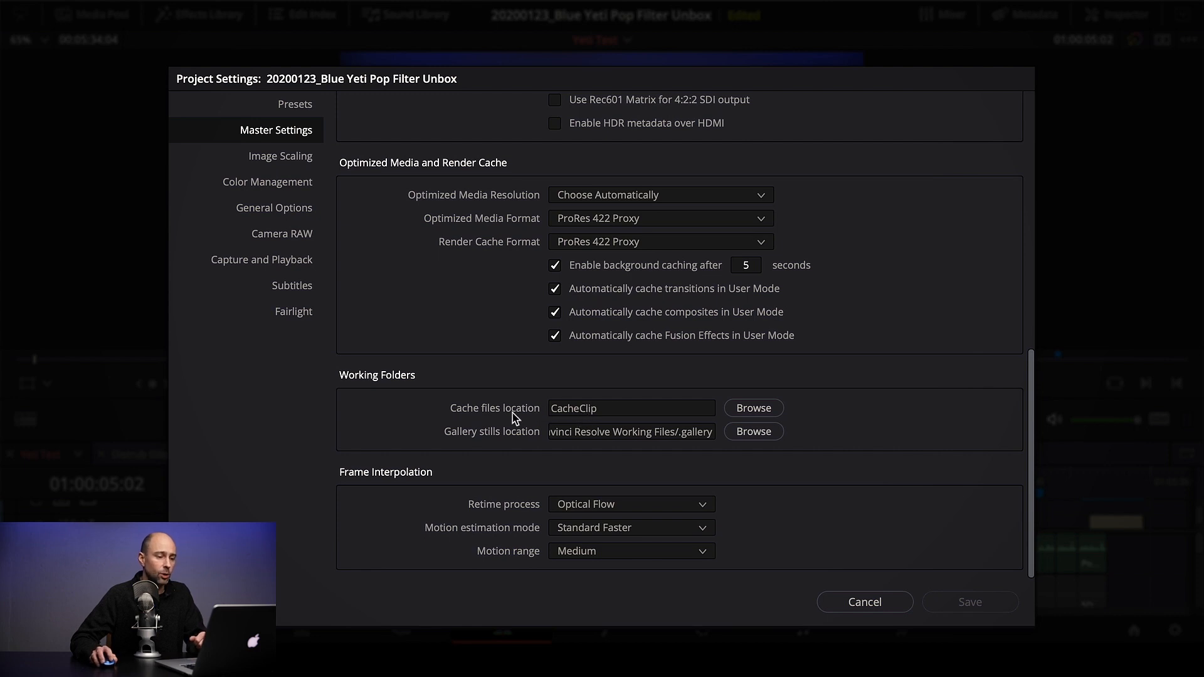
{"action": "mouse_move", "coordinate": [545, 414]}
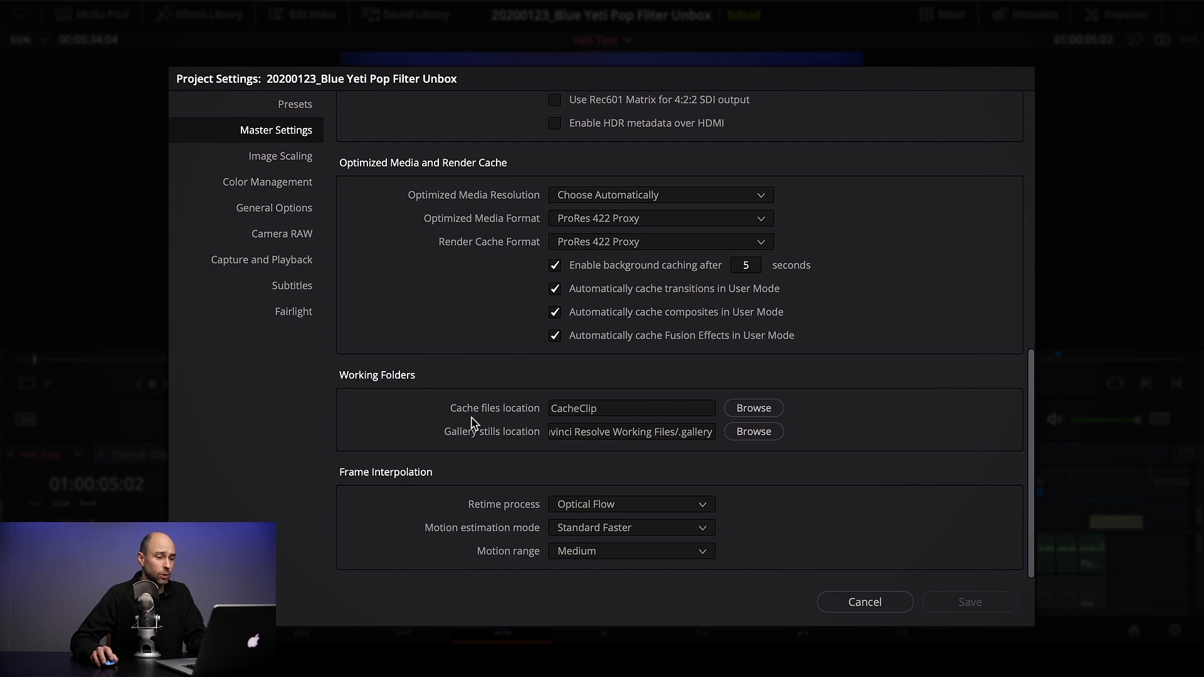
{"action": "mouse_move", "coordinate": [458, 417]}
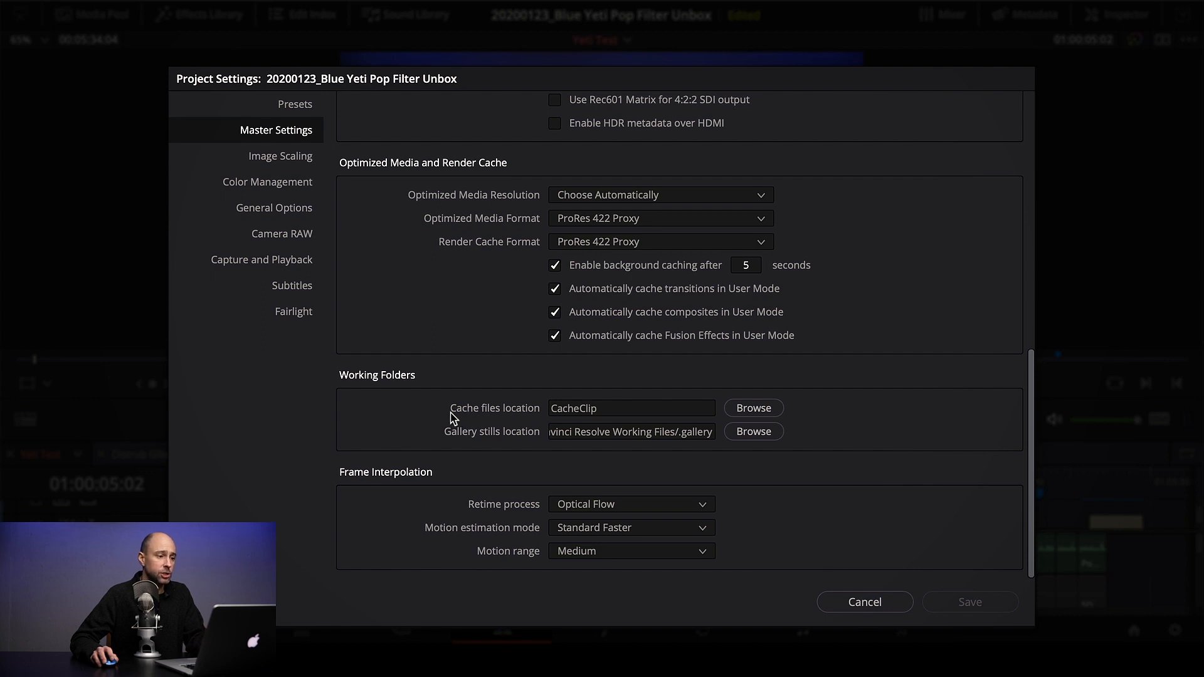
{"action": "mouse_move", "coordinate": [450, 419]}
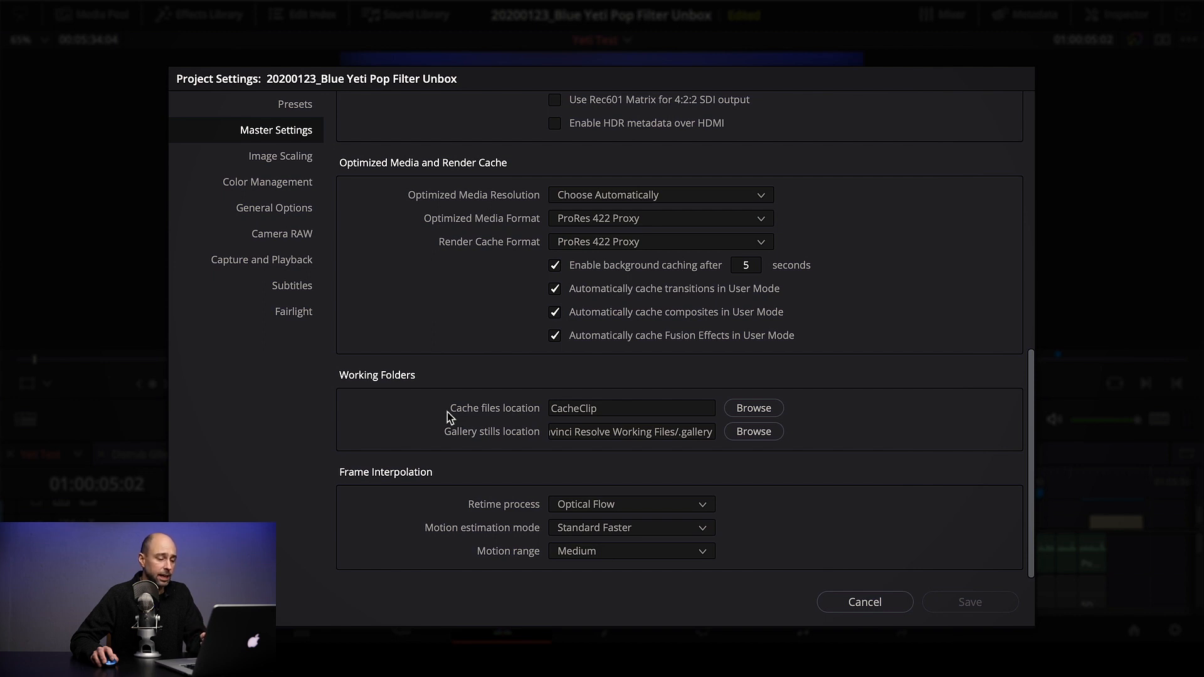
{"action": "mouse_move", "coordinate": [528, 416]}
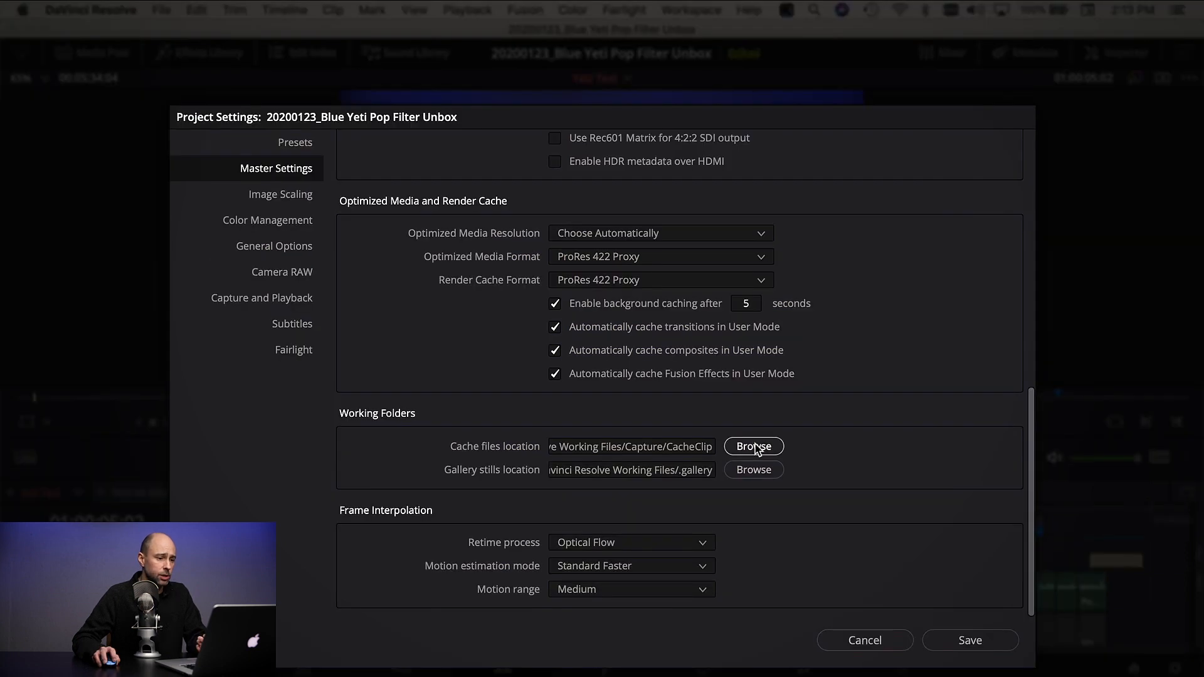
{"action": "left_click", "coordinate": [753, 447]}
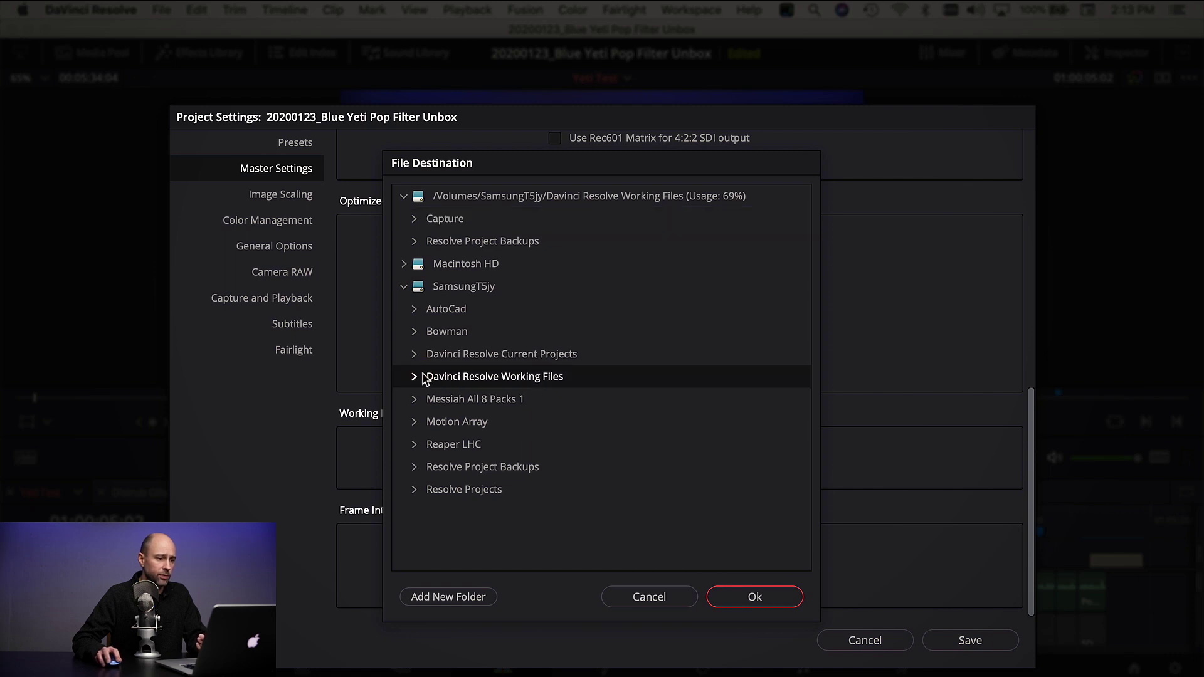
{"action": "left_click", "coordinate": [413, 377]}
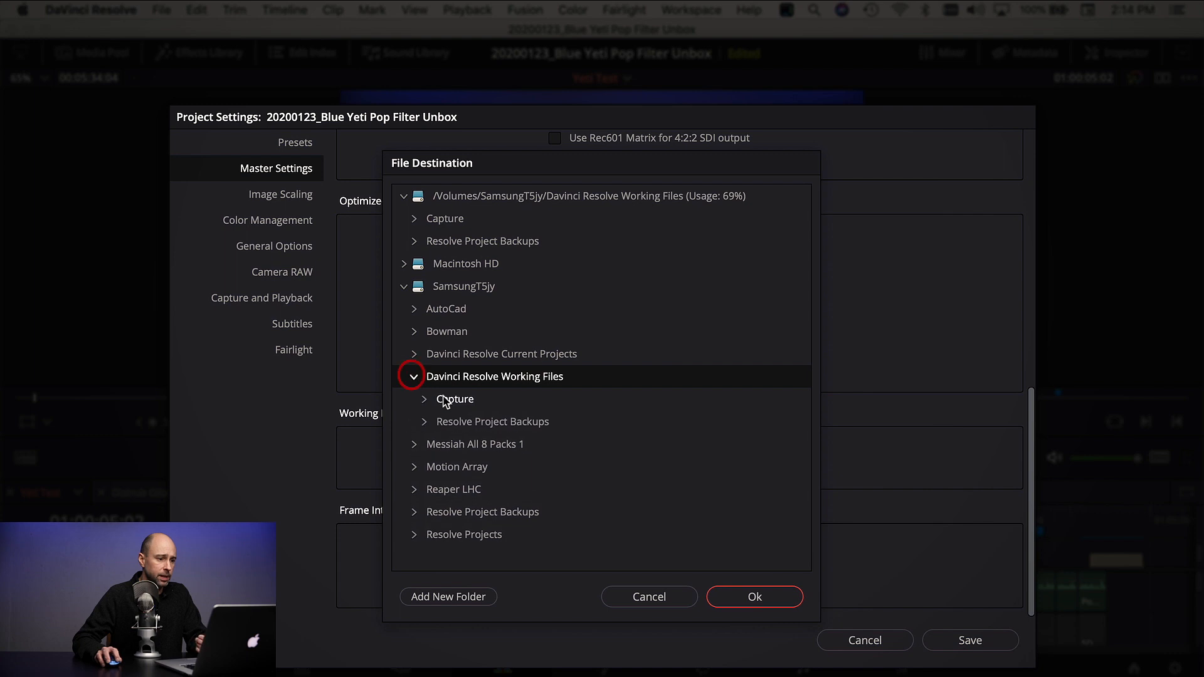
{"action": "left_click", "coordinate": [755, 596]}
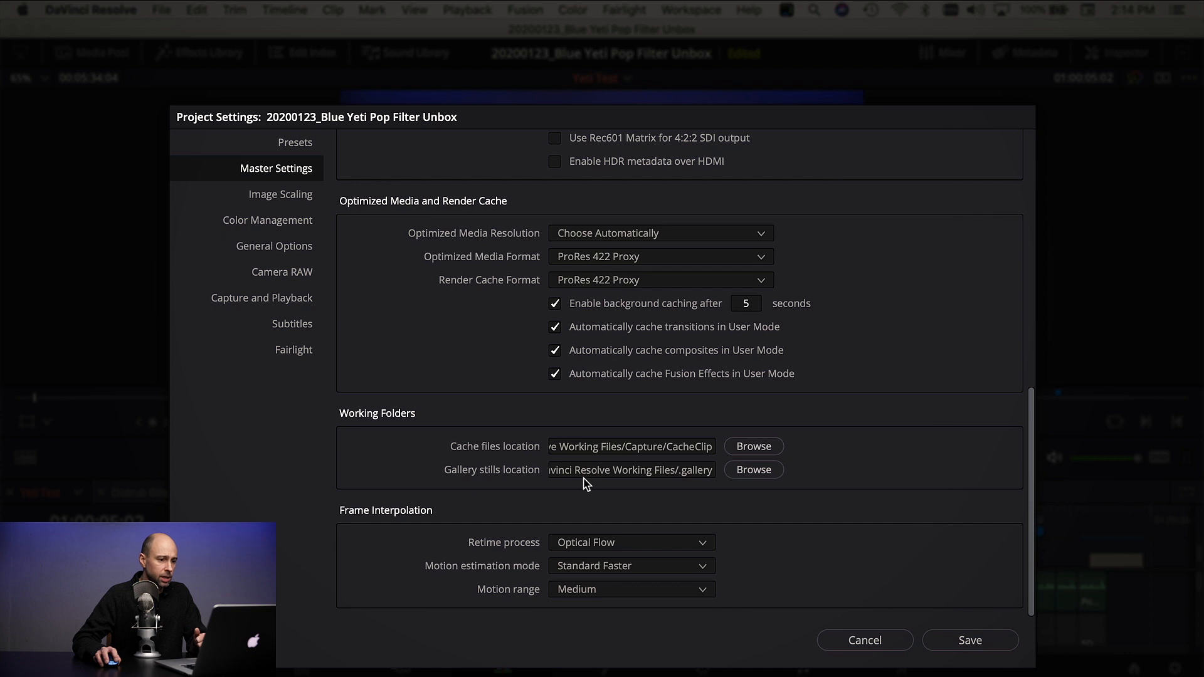
{"action": "mouse_move", "coordinate": [571, 492]}
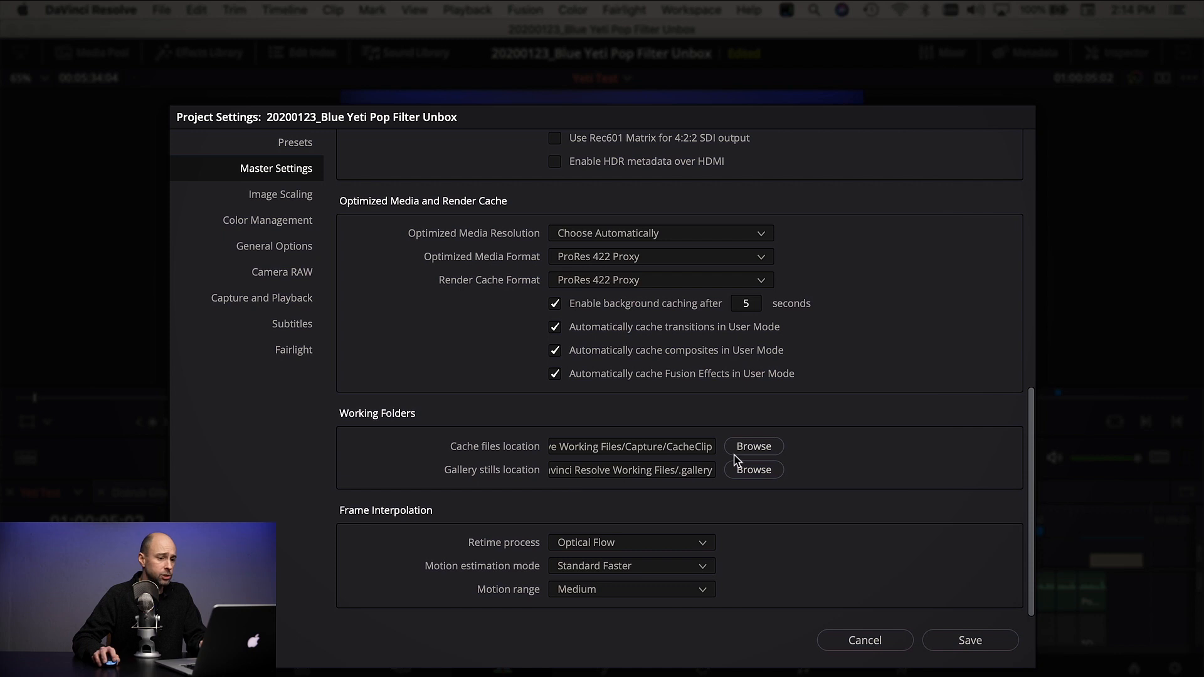
Show the Capture and Playback page, with clips saving to the working files' Capture folder
{"action": "left_click", "coordinate": [753, 446]}
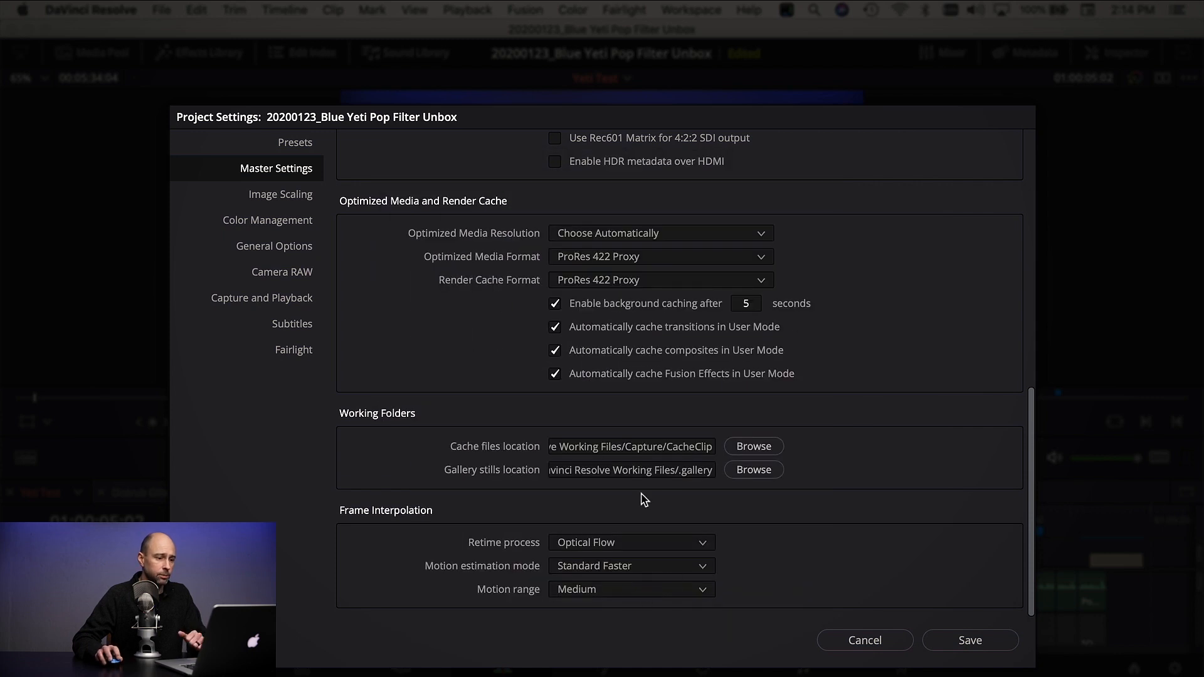
{"action": "left_click", "coordinate": [262, 298]}
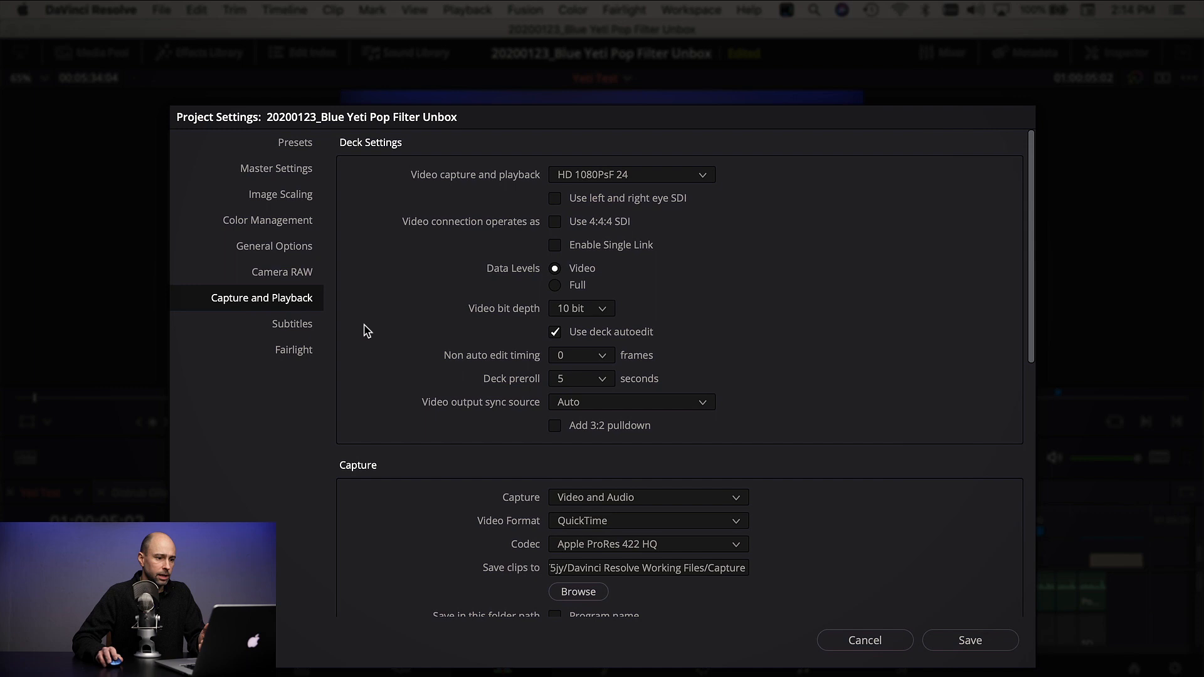
{"action": "scroll", "scroll_direction": "down", "scroll_amount": 3}
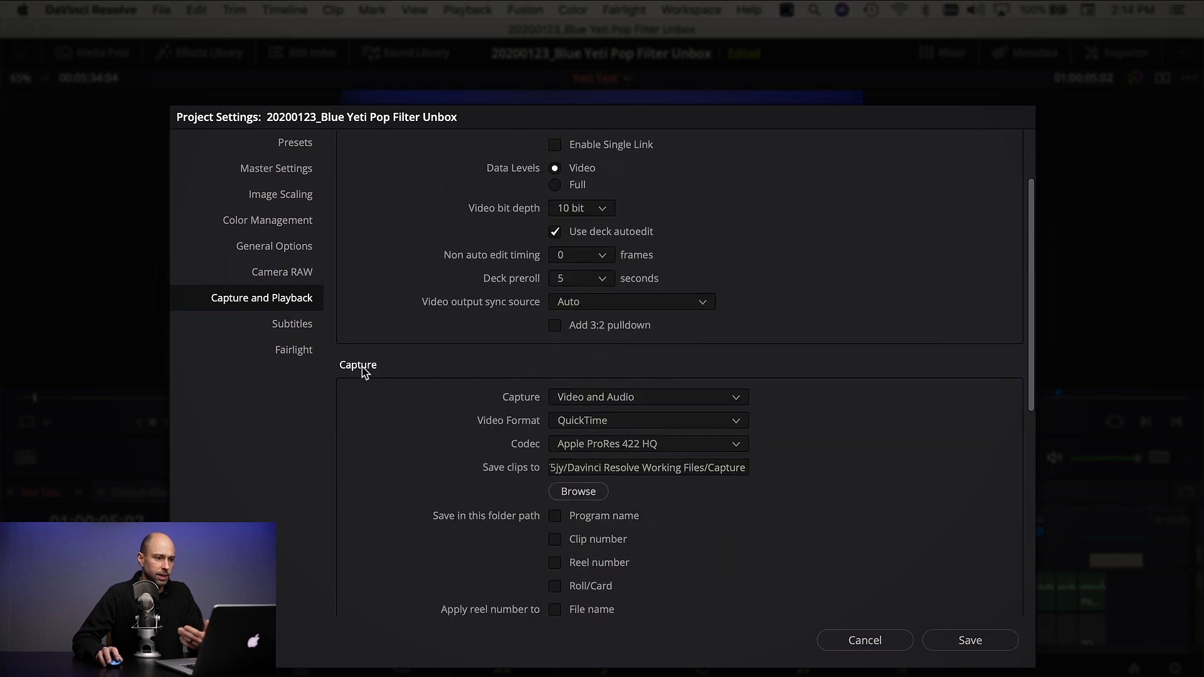
{"action": "mouse_move", "coordinate": [389, 442]}
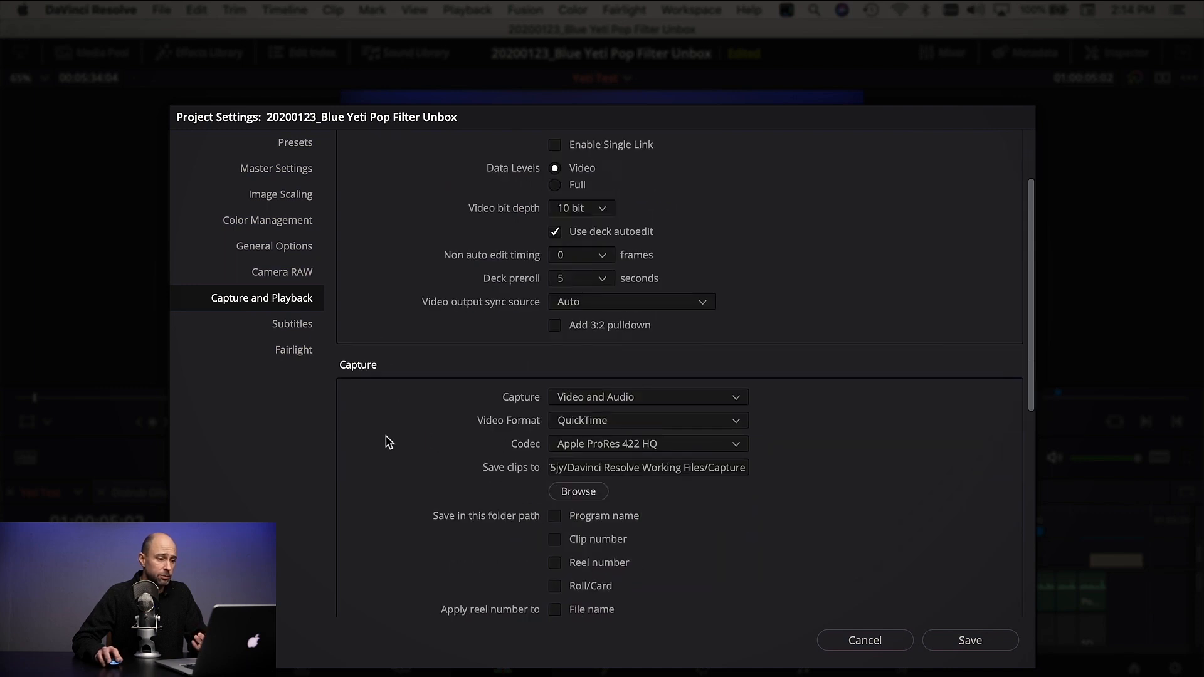
{"action": "mouse_move", "coordinate": [495, 479]}
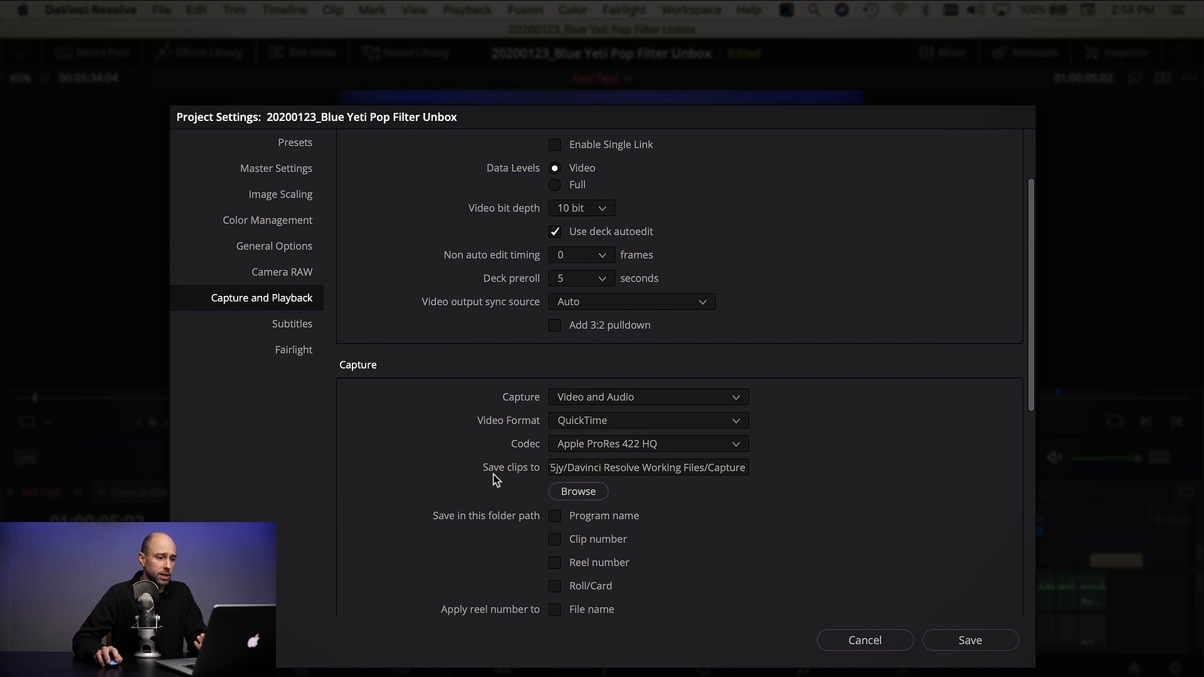
{"action": "mouse_move", "coordinate": [491, 475]}
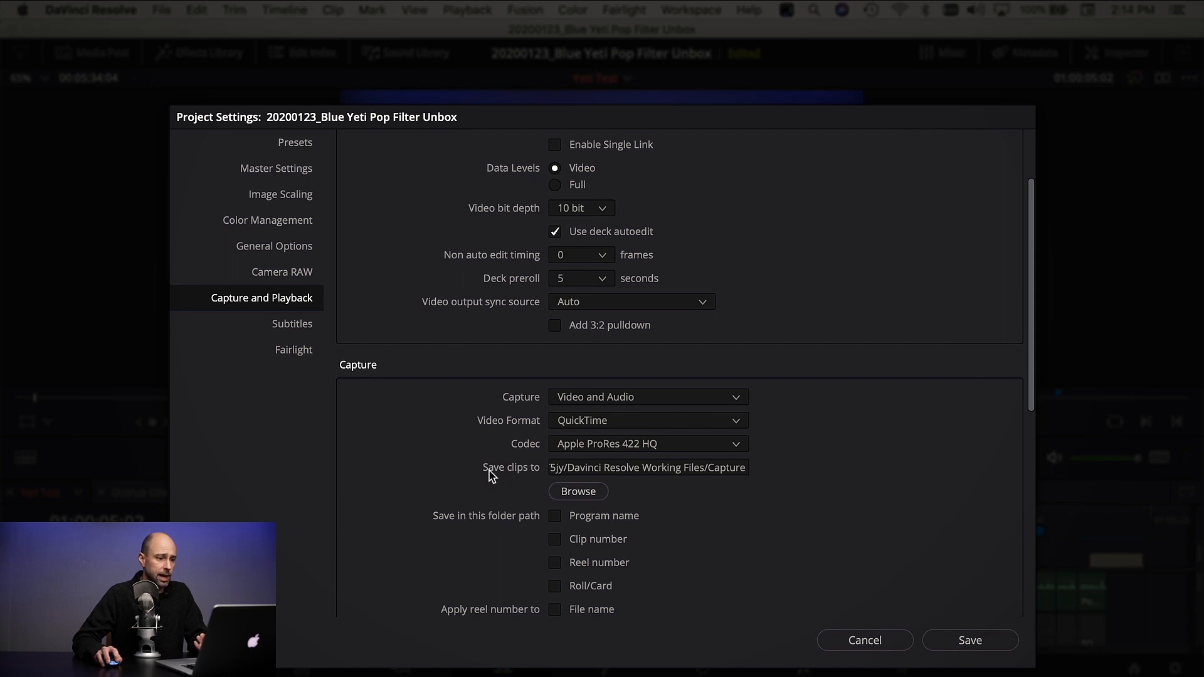
{"action": "mouse_move", "coordinate": [808, 476]}
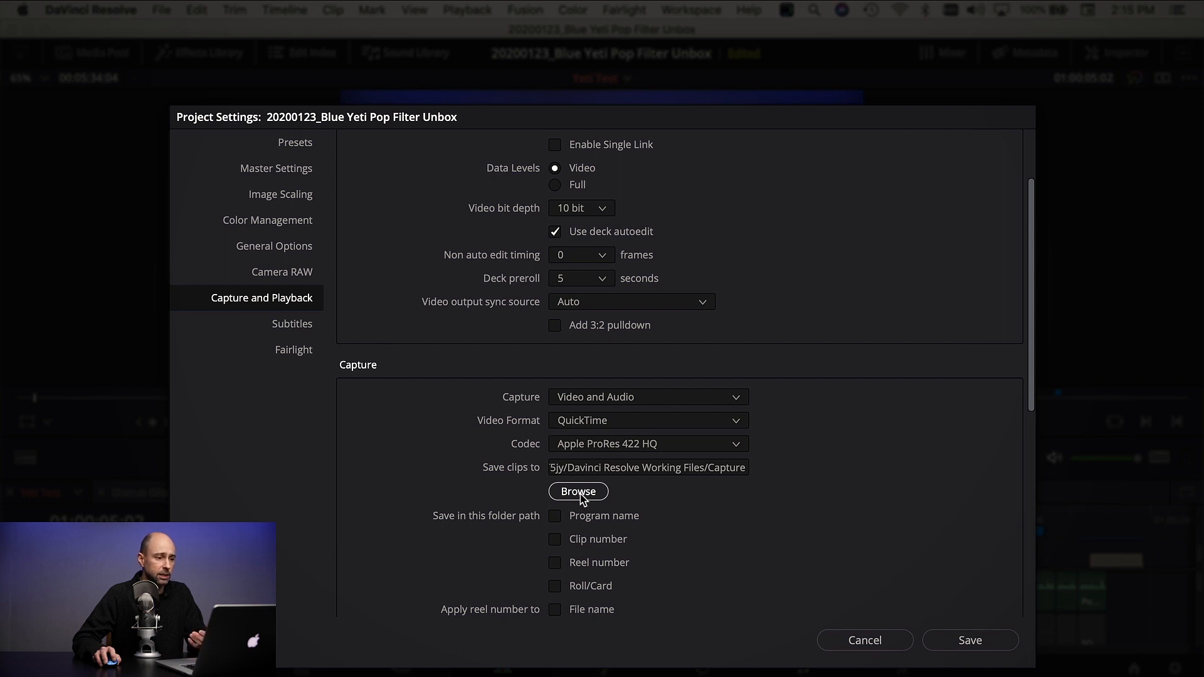
{"action": "scroll", "scroll_direction": "down", "scroll_amount": 3}
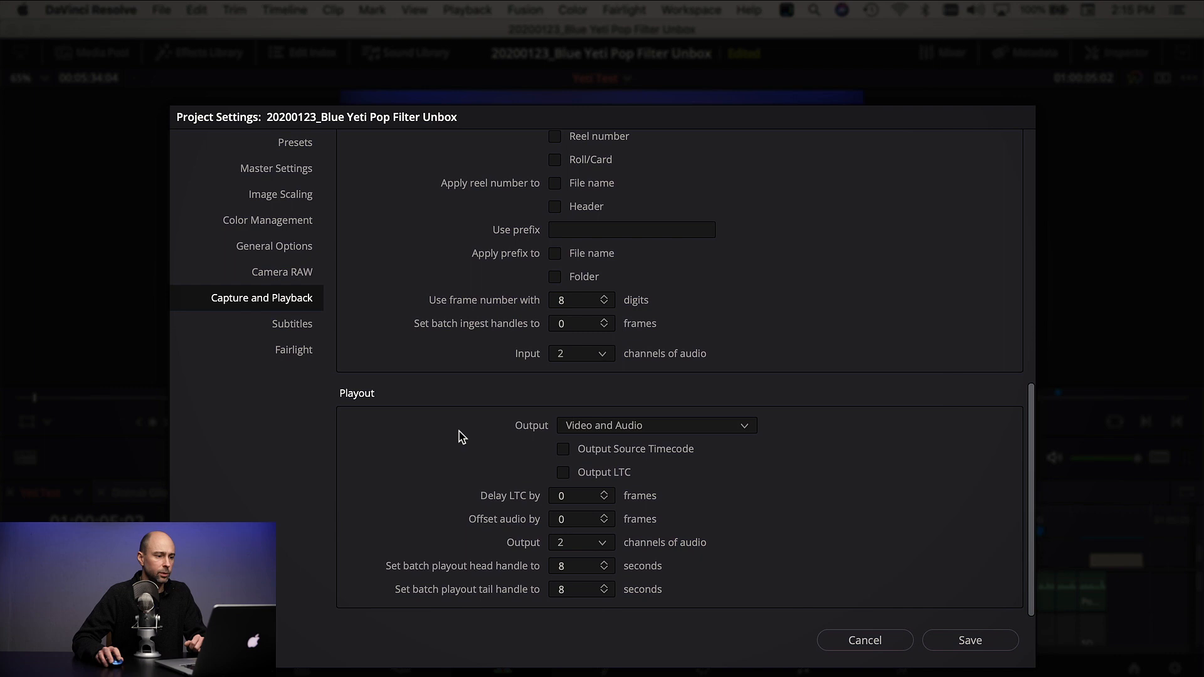
{"action": "mouse_move", "coordinate": [868, 640]}
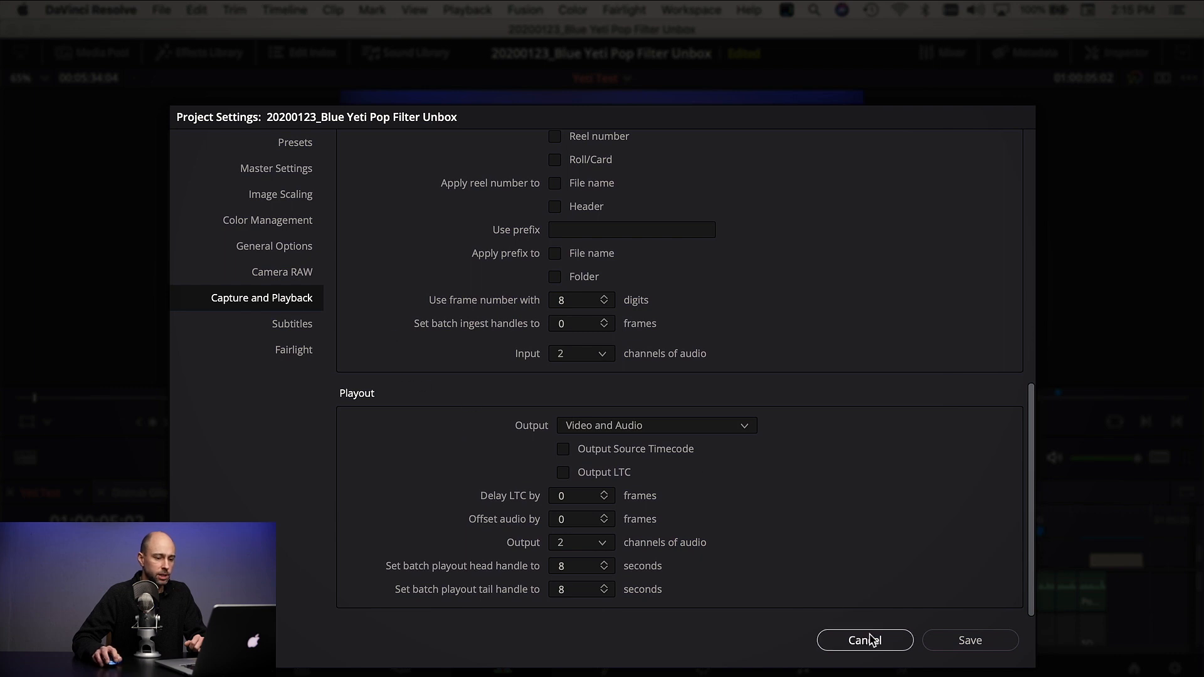
Cancel Project Settings and open the system Preferences on Media Storage
{"action": "left_click", "coordinate": [865, 640]}
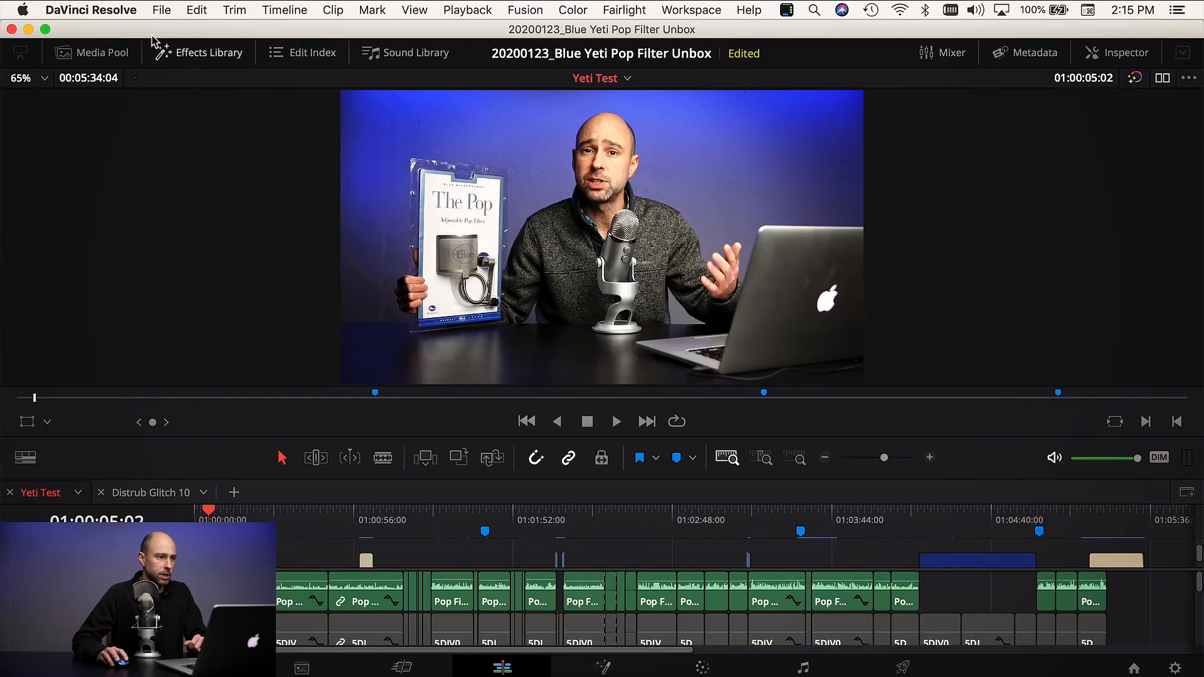
{"action": "left_click", "coordinate": [92, 10]}
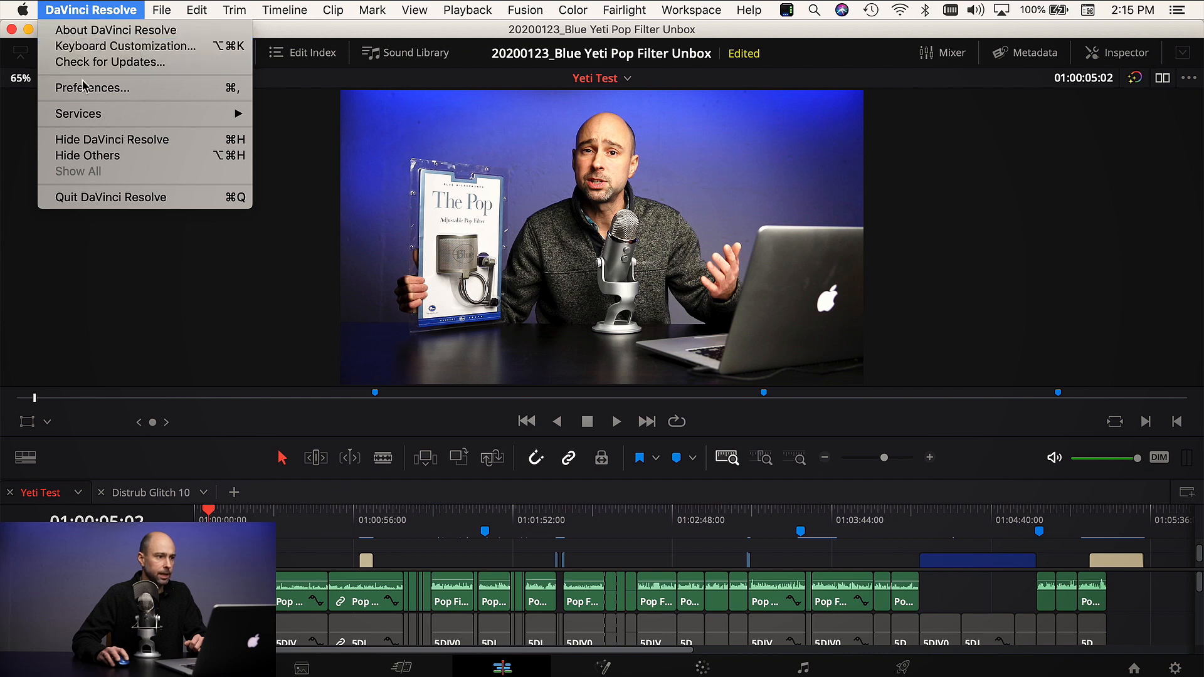
{"action": "left_click", "coordinate": [93, 88]}
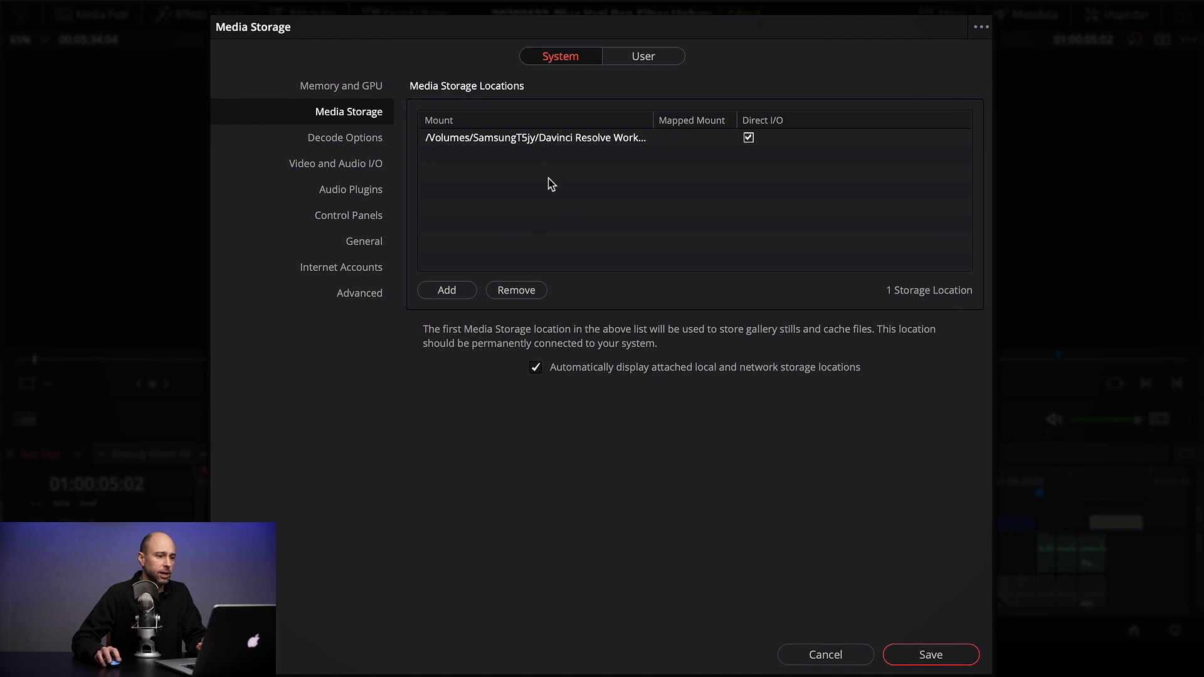
{"action": "mouse_move", "coordinate": [444, 177]}
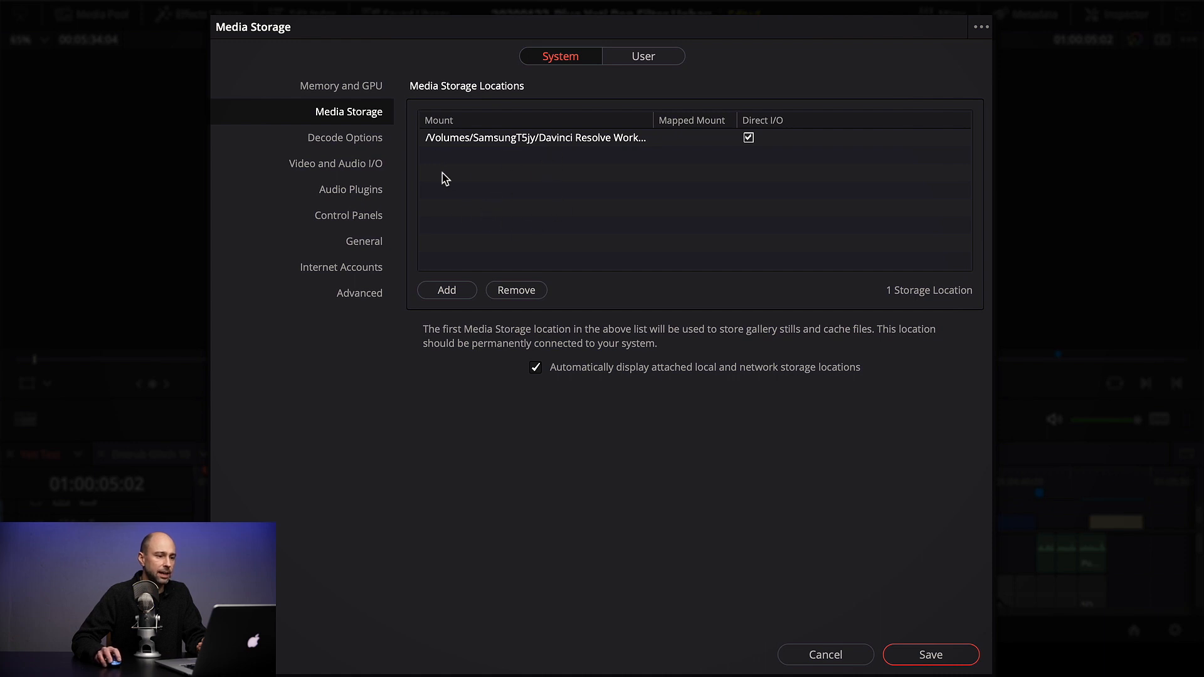
{"action": "mouse_move", "coordinate": [436, 348]}
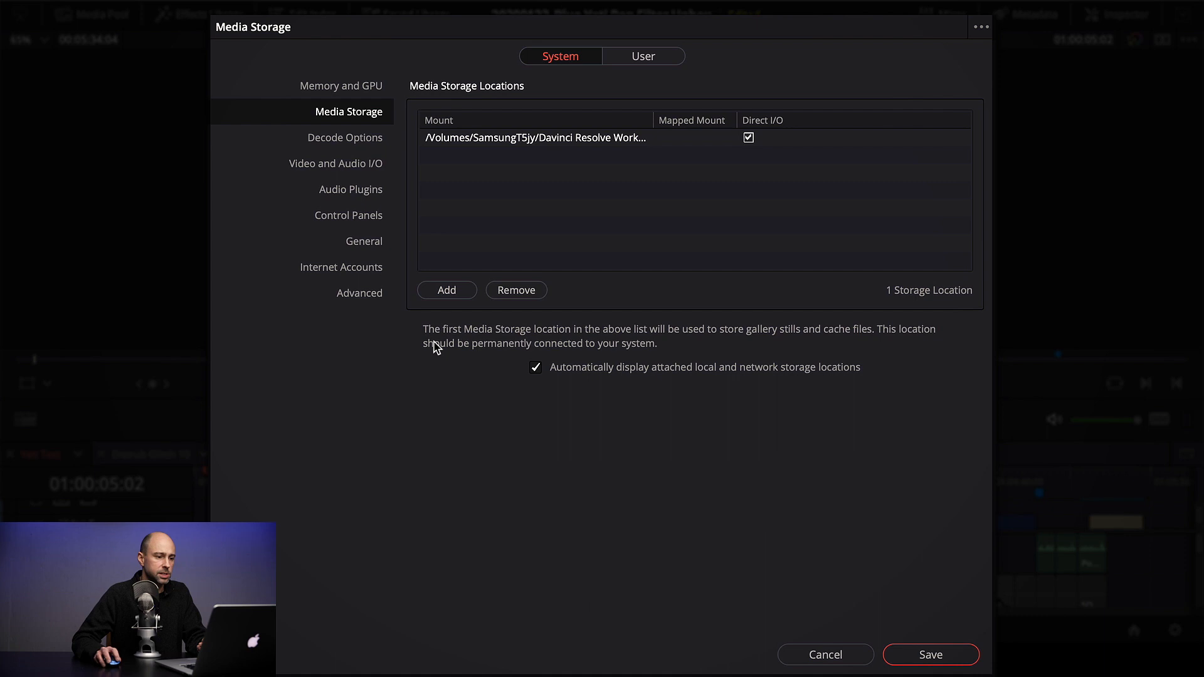
{"action": "mouse_move", "coordinate": [619, 342]}
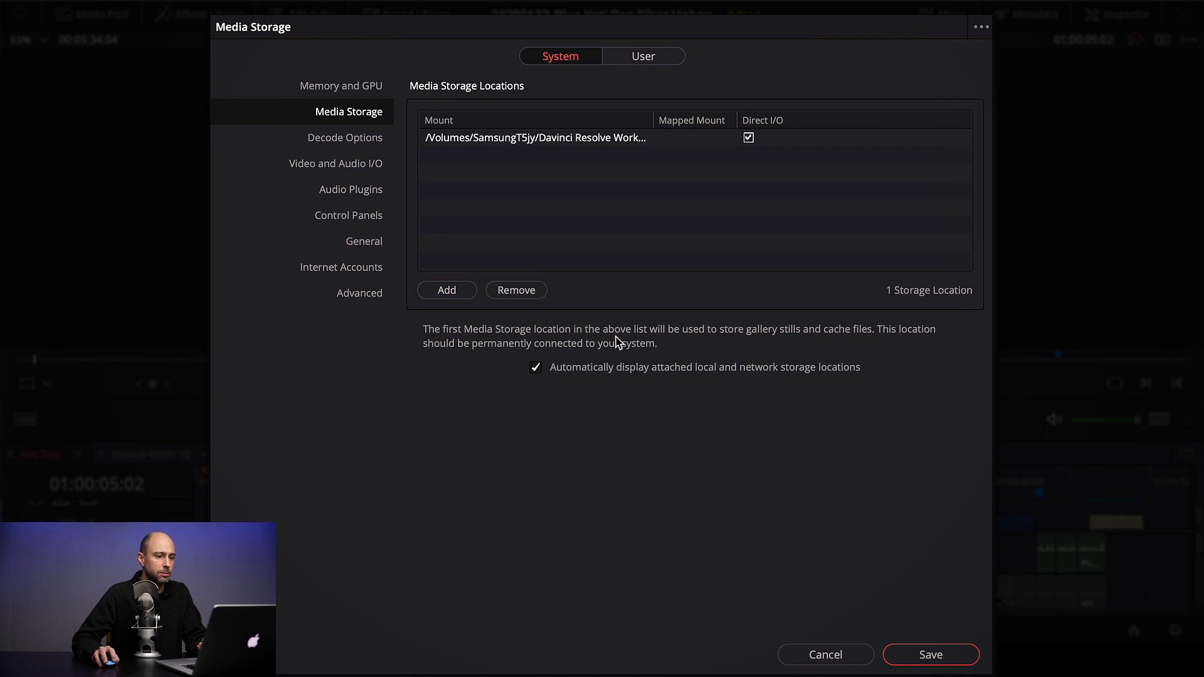
{"action": "mouse_move", "coordinate": [775, 346]}
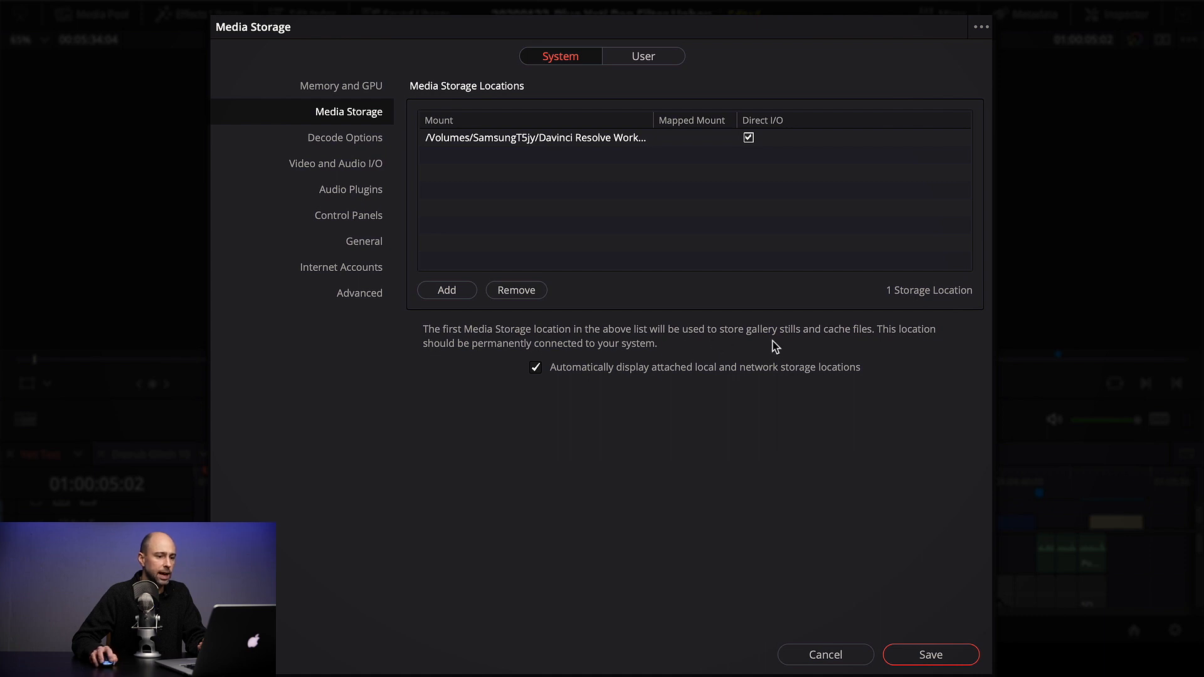
{"action": "mouse_move", "coordinate": [859, 353]}
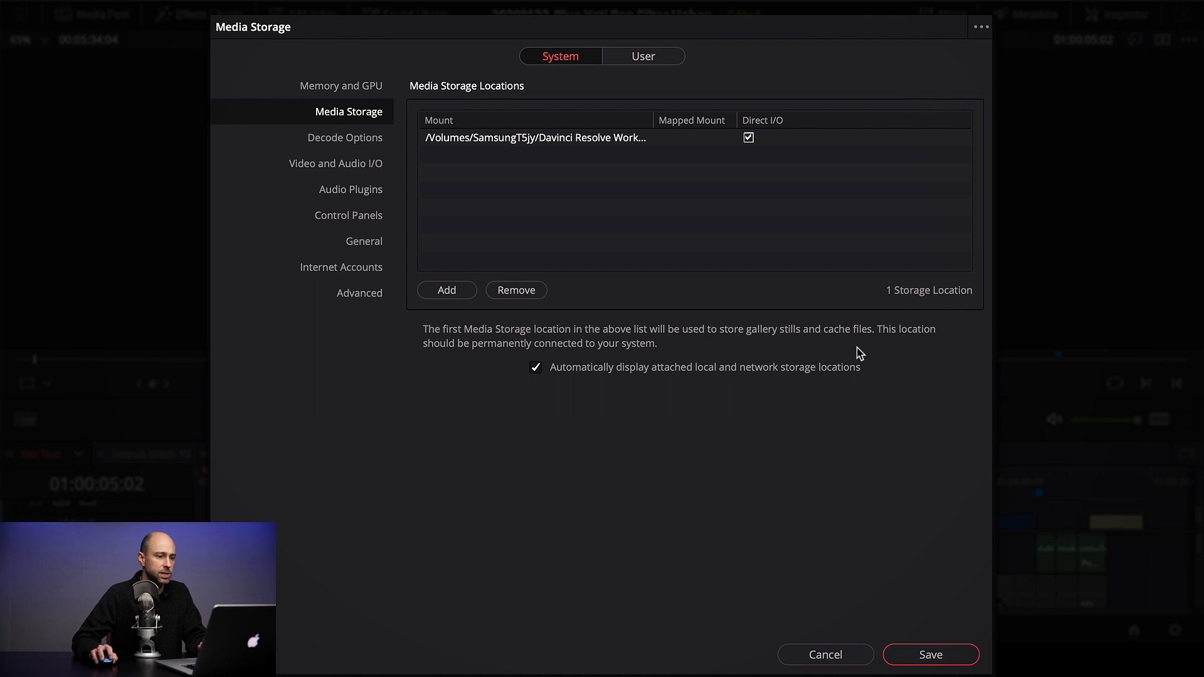
{"action": "mouse_move", "coordinate": [600, 364]}
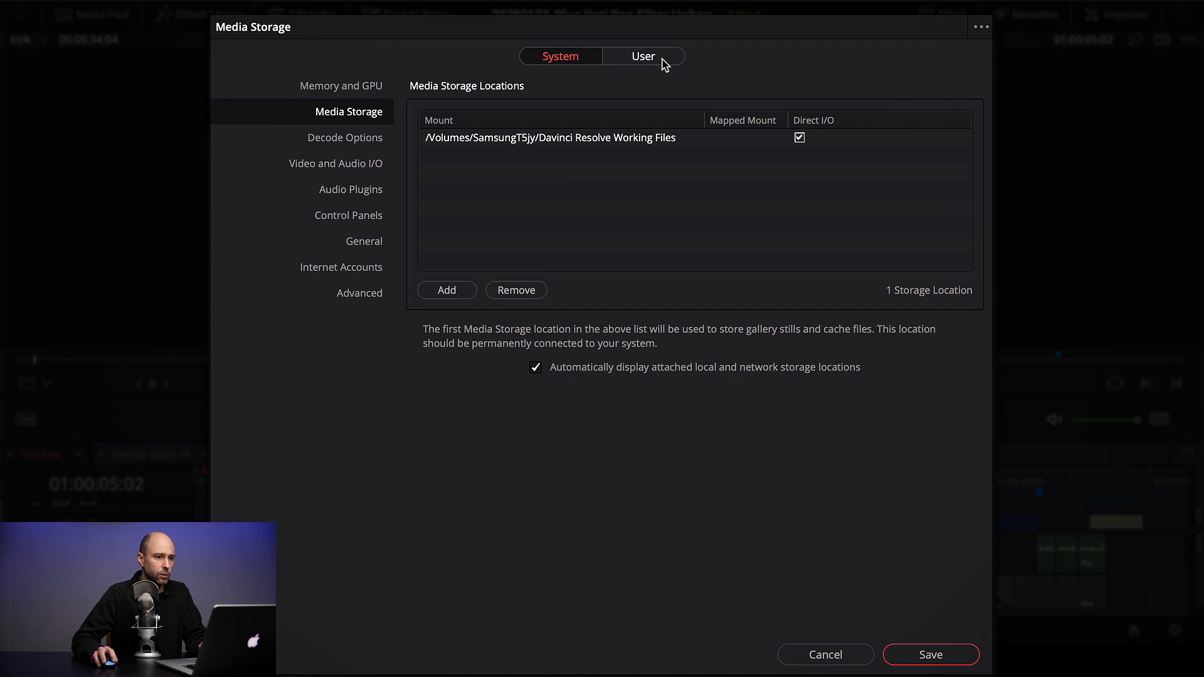
Set the User > Project Save and Load backup location to Resolve Project Backups
{"action": "left_click", "coordinate": [643, 55]}
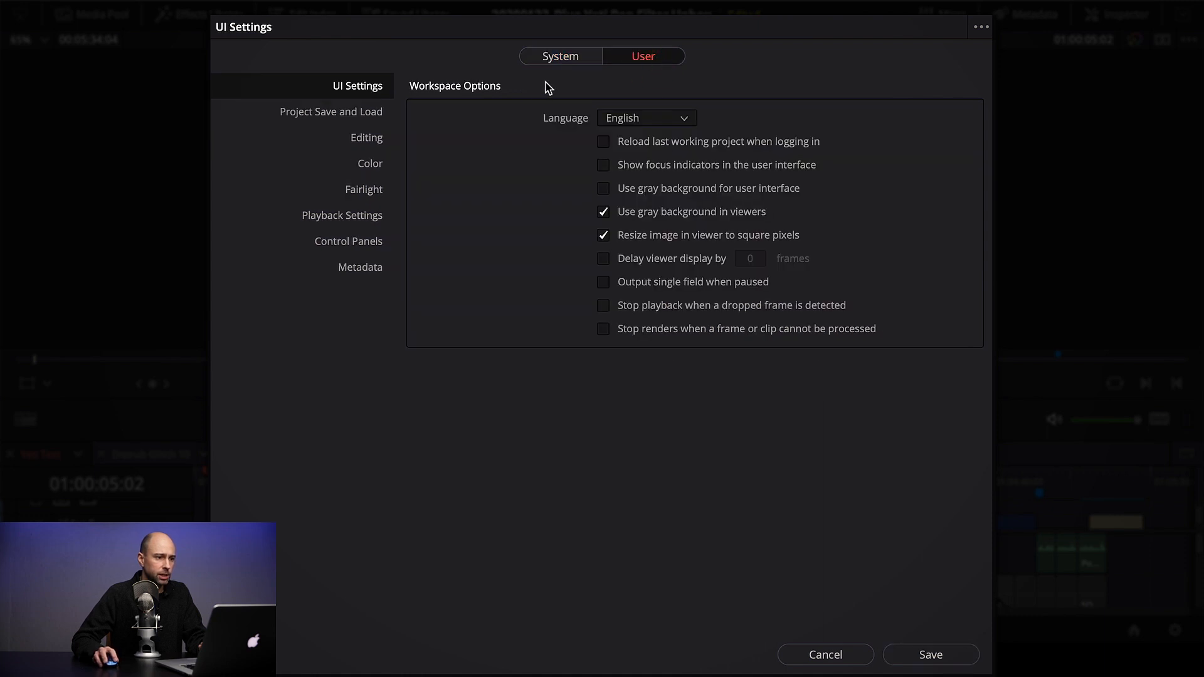
{"action": "mouse_move", "coordinate": [344, 124]}
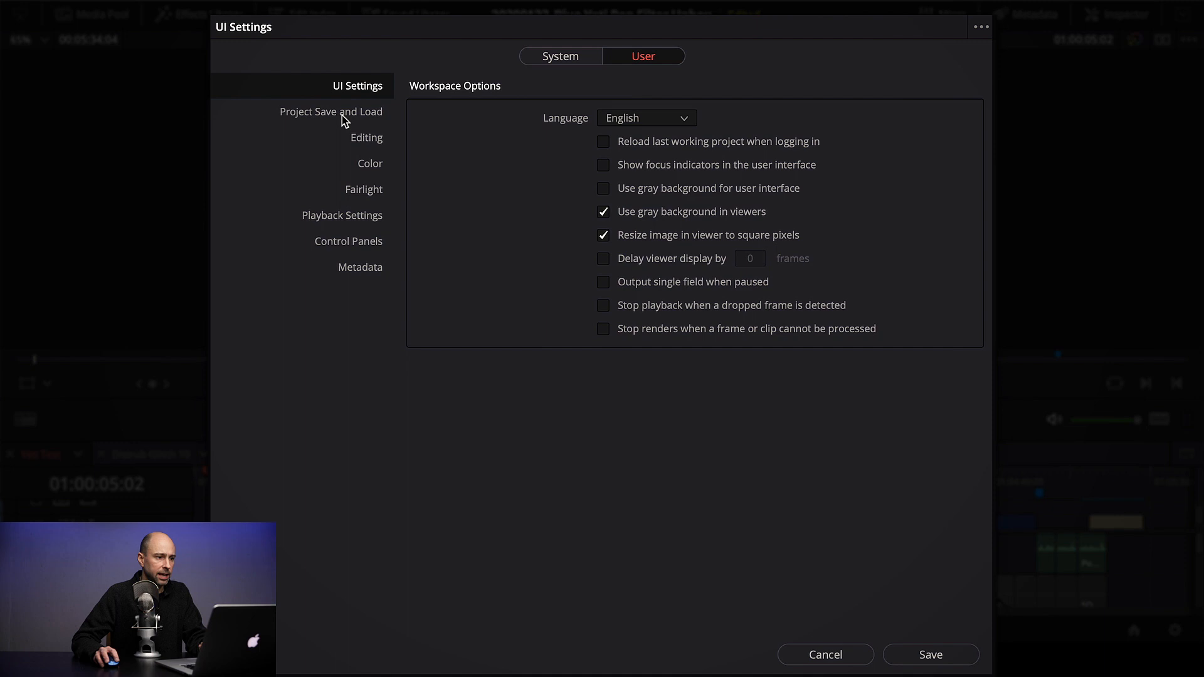
{"action": "left_click", "coordinate": [330, 111]}
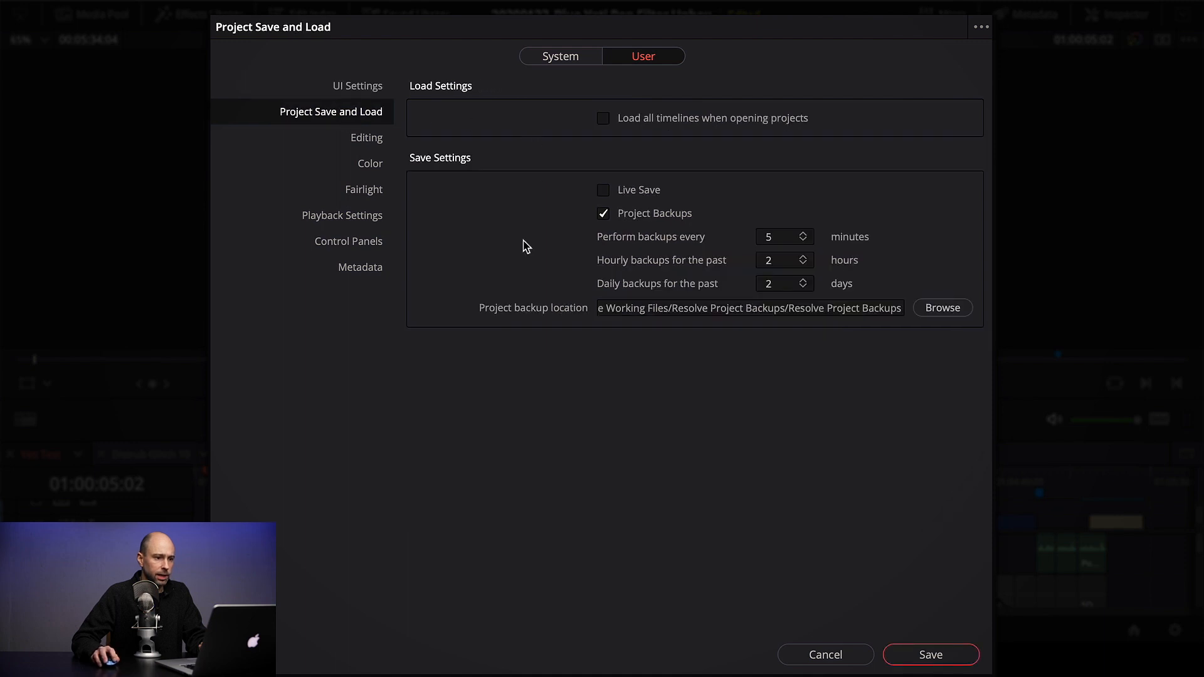
{"action": "mouse_move", "coordinate": [505, 317]}
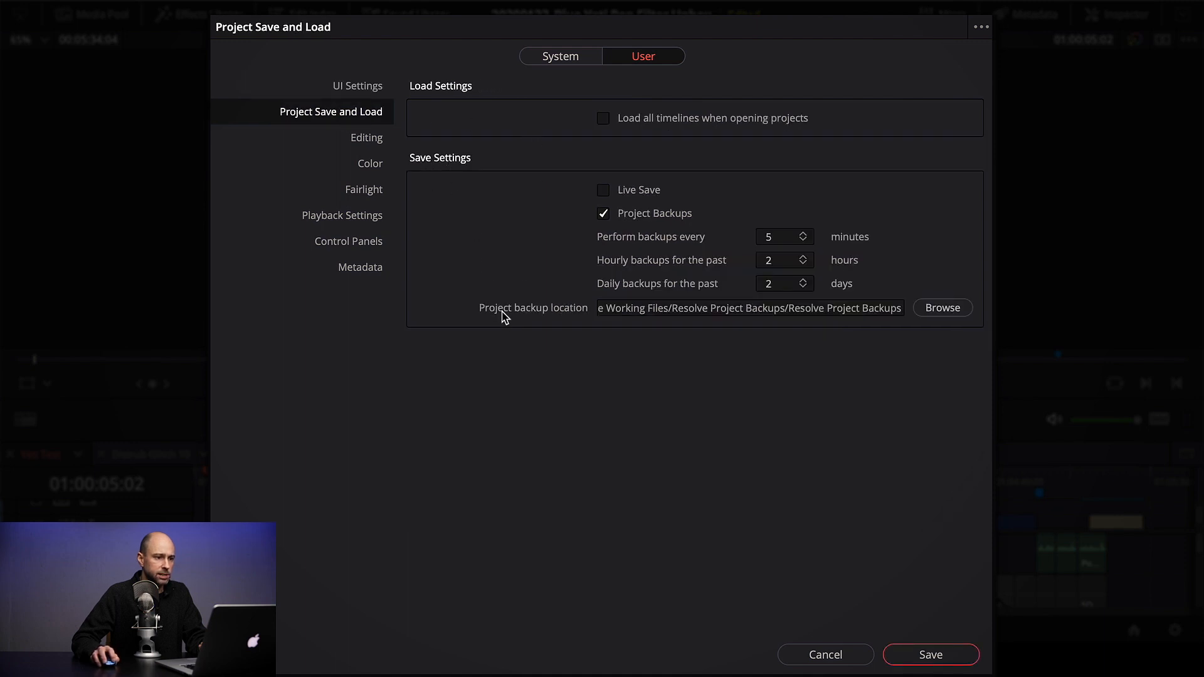
{"action": "mouse_move", "coordinate": [572, 319]}
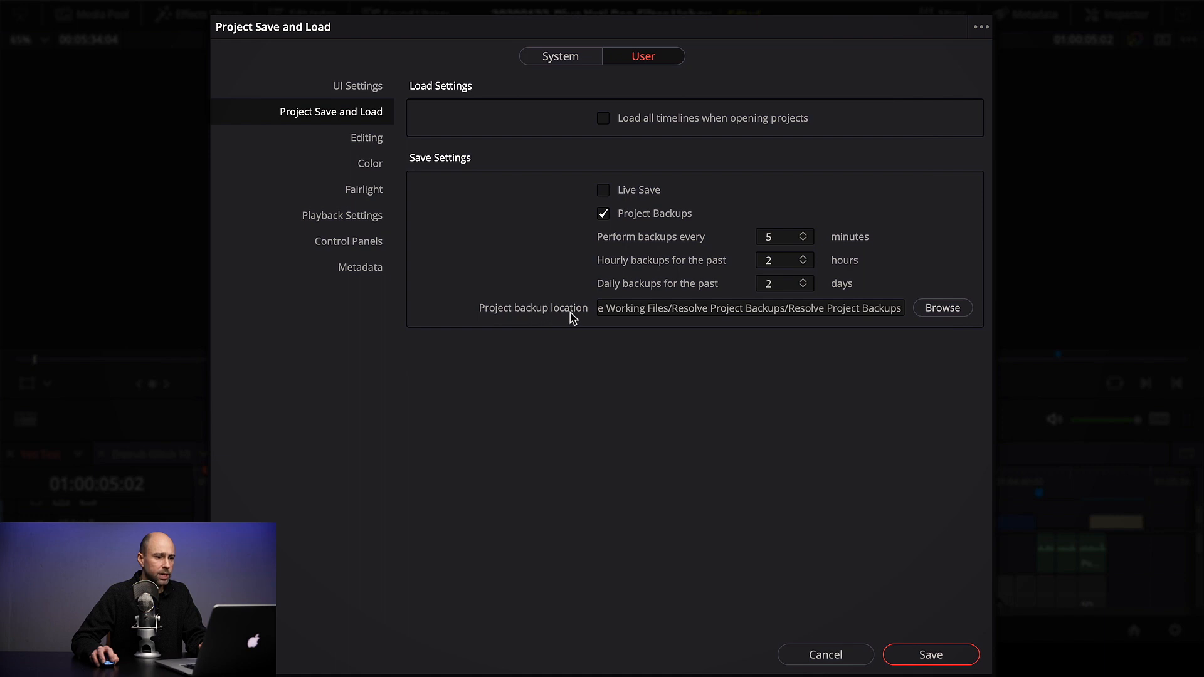
{"action": "mouse_move", "coordinate": [584, 279]}
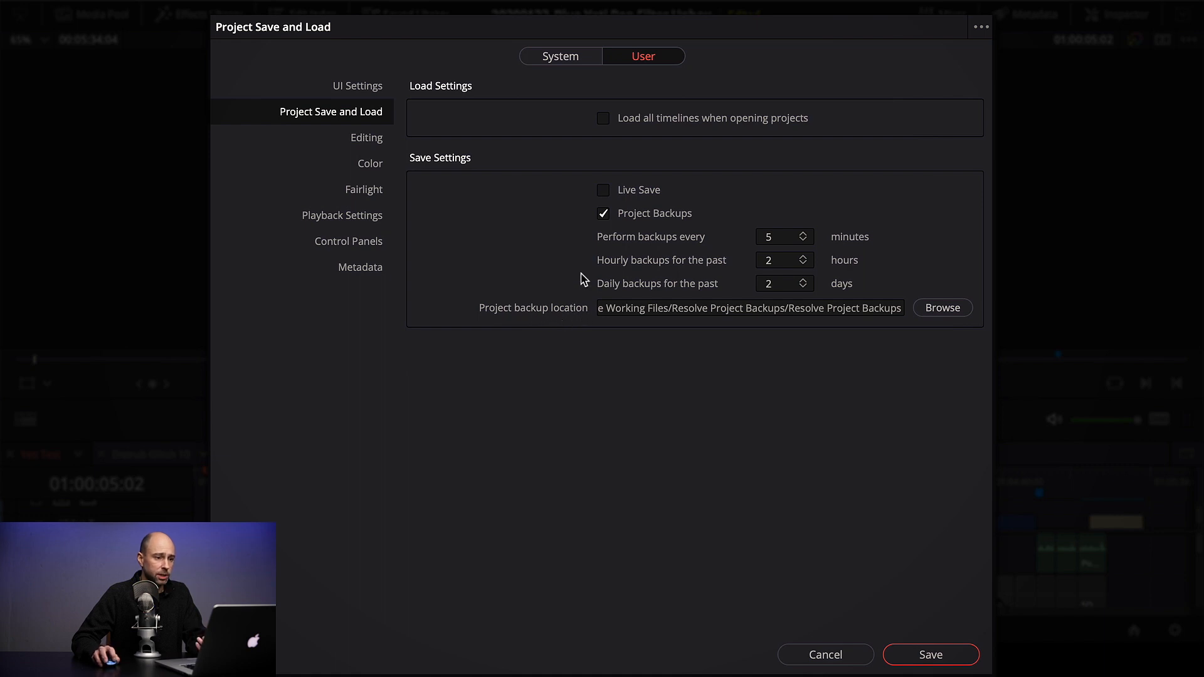
{"action": "mouse_move", "coordinate": [780, 249]}
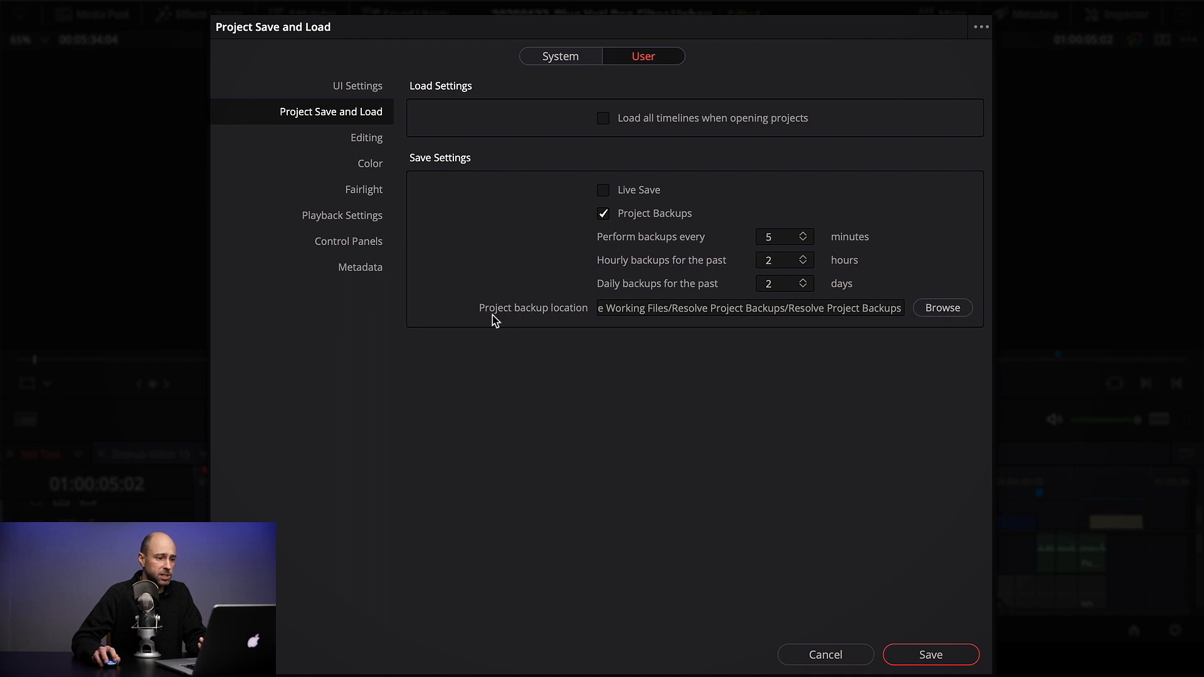
{"action": "mouse_move", "coordinate": [499, 321]}
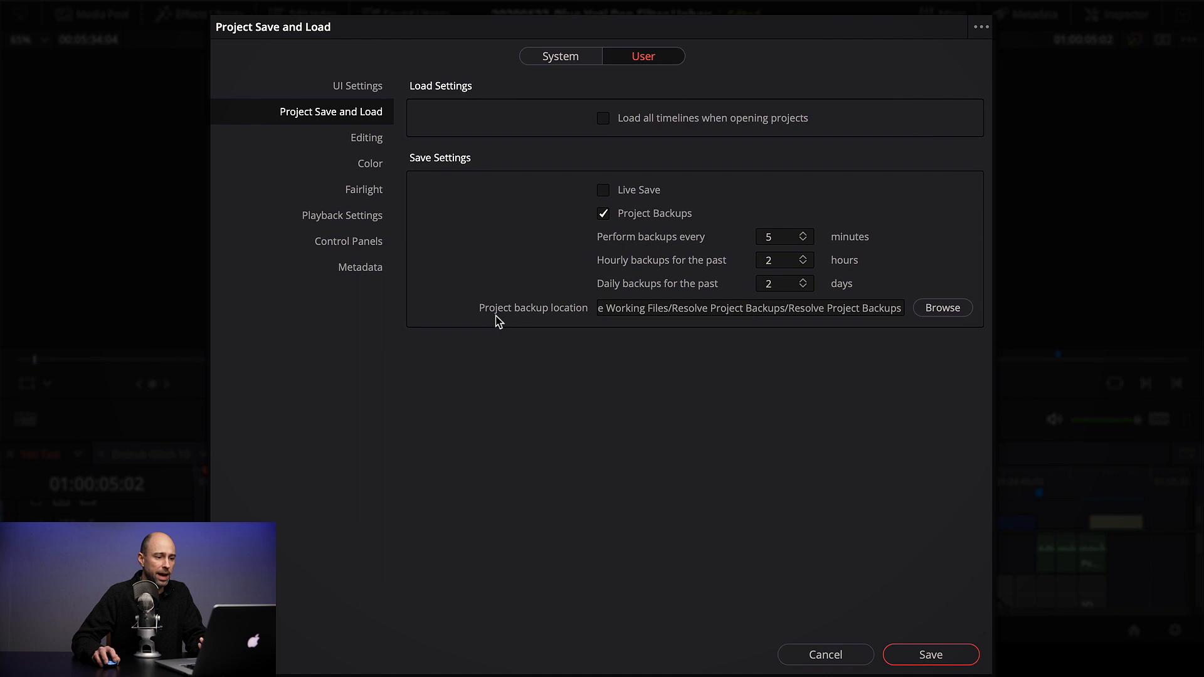
{"action": "mouse_move", "coordinate": [943, 315]}
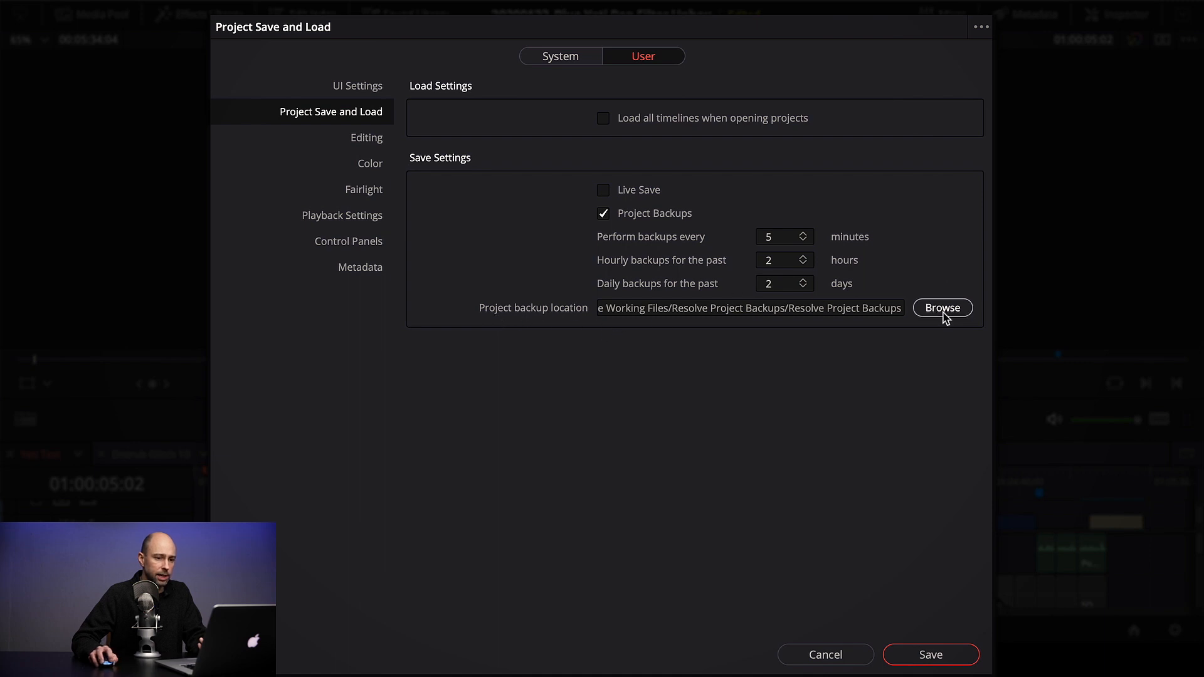
{"action": "left_click", "coordinate": [943, 307]}
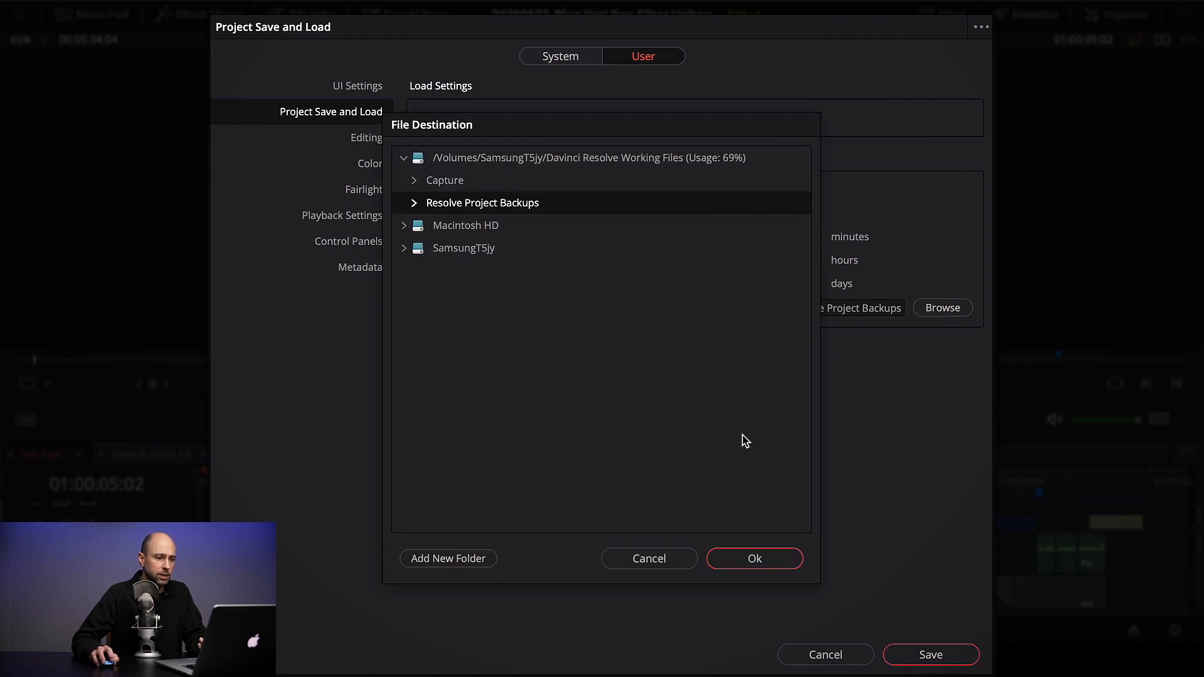
{"action": "left_click", "coordinate": [755, 558]}
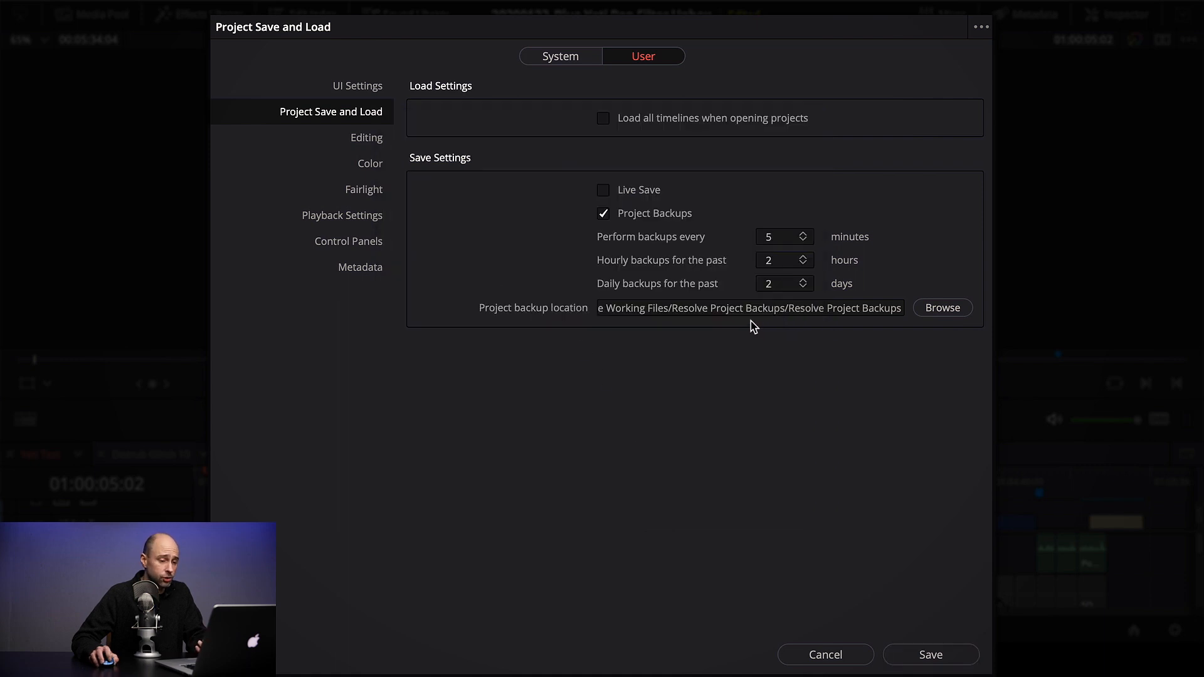
{"action": "mouse_move", "coordinate": [739, 324]}
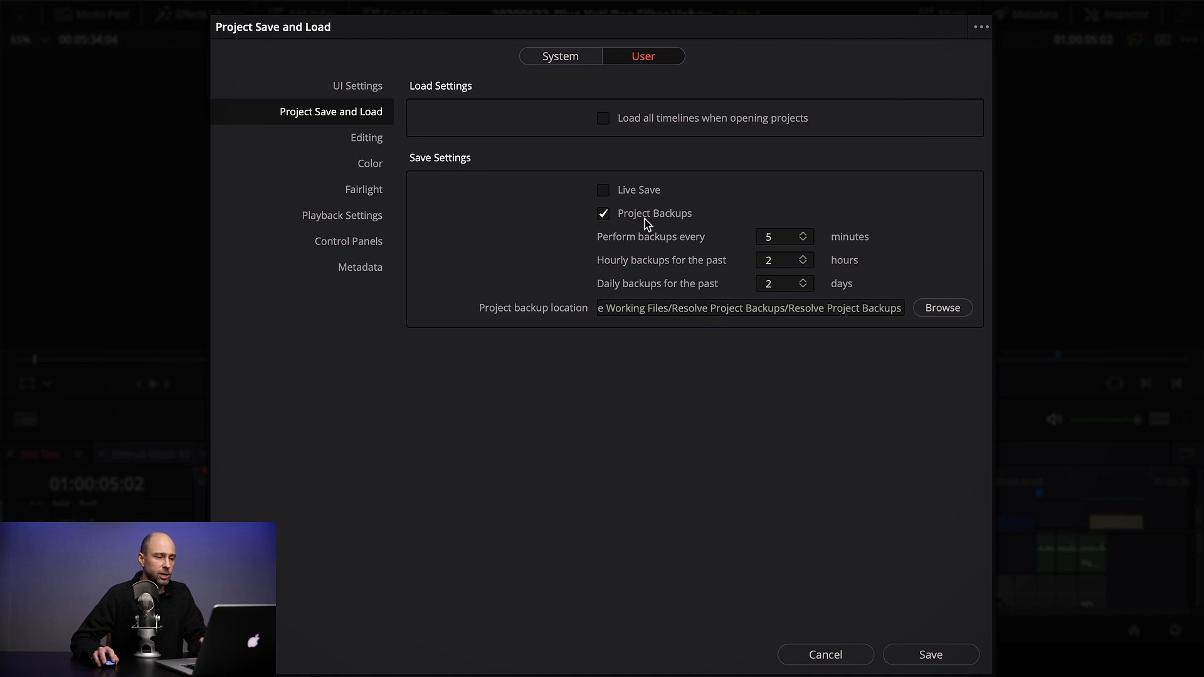
{"action": "mouse_move", "coordinate": [623, 221]}
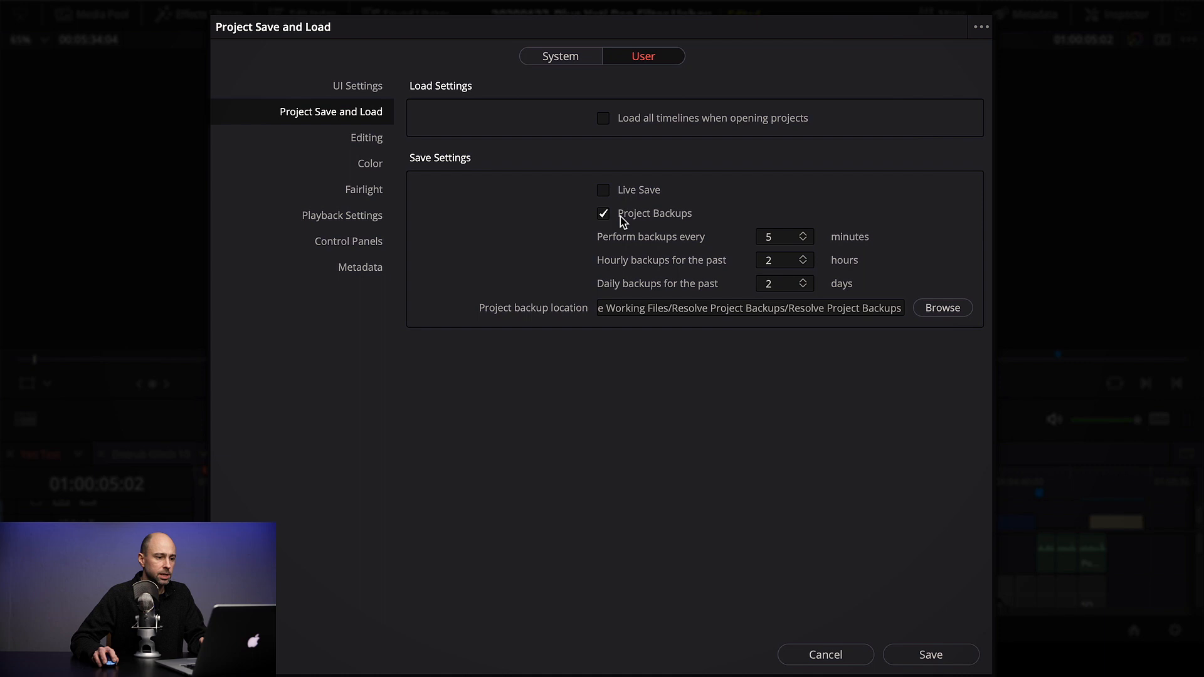
{"action": "mouse_move", "coordinate": [608, 218]}
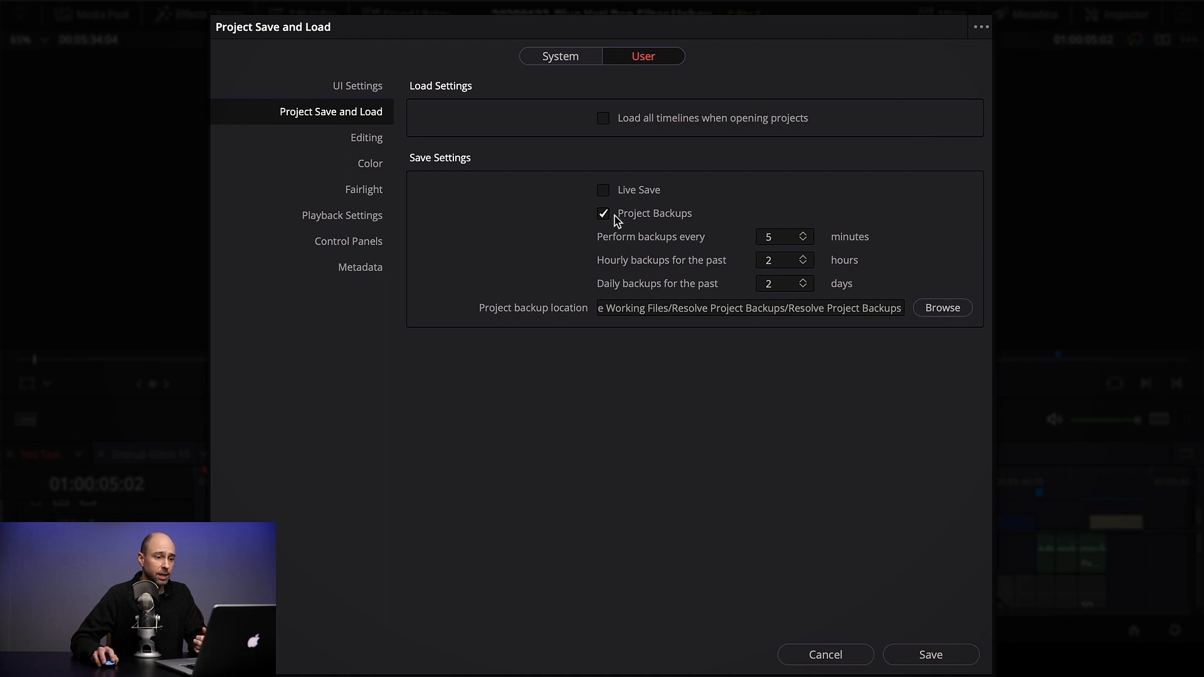
{"action": "mouse_move", "coordinate": [796, 242]}
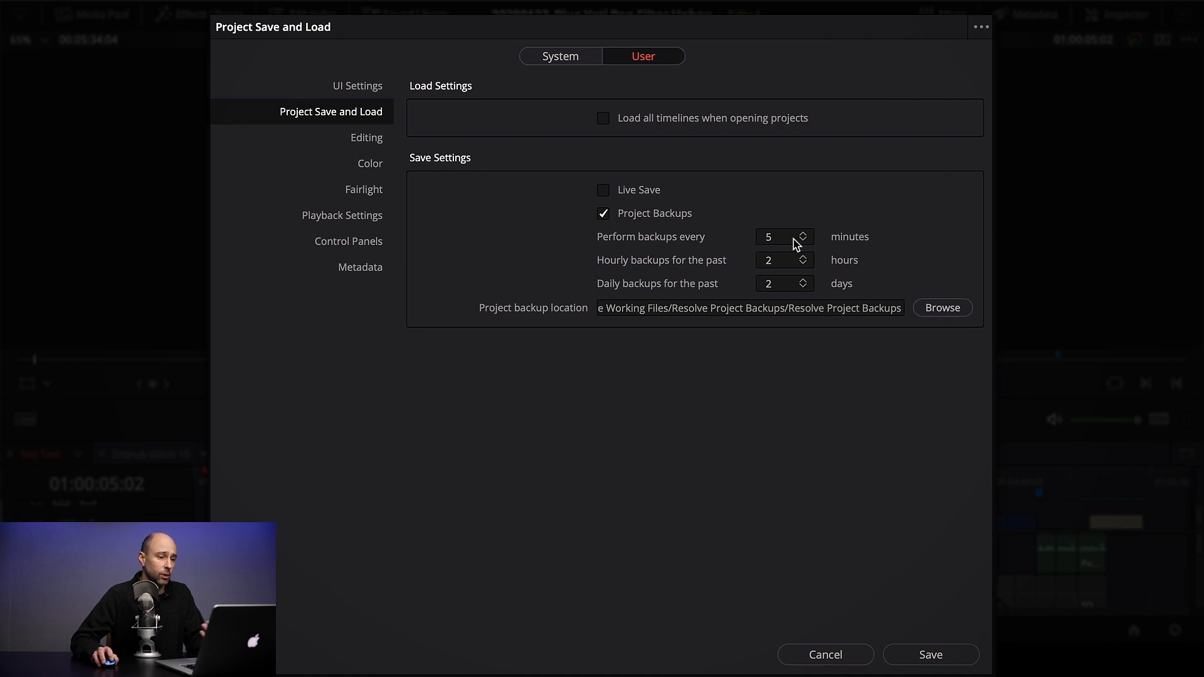
{"action": "mouse_move", "coordinate": [754, 224]}
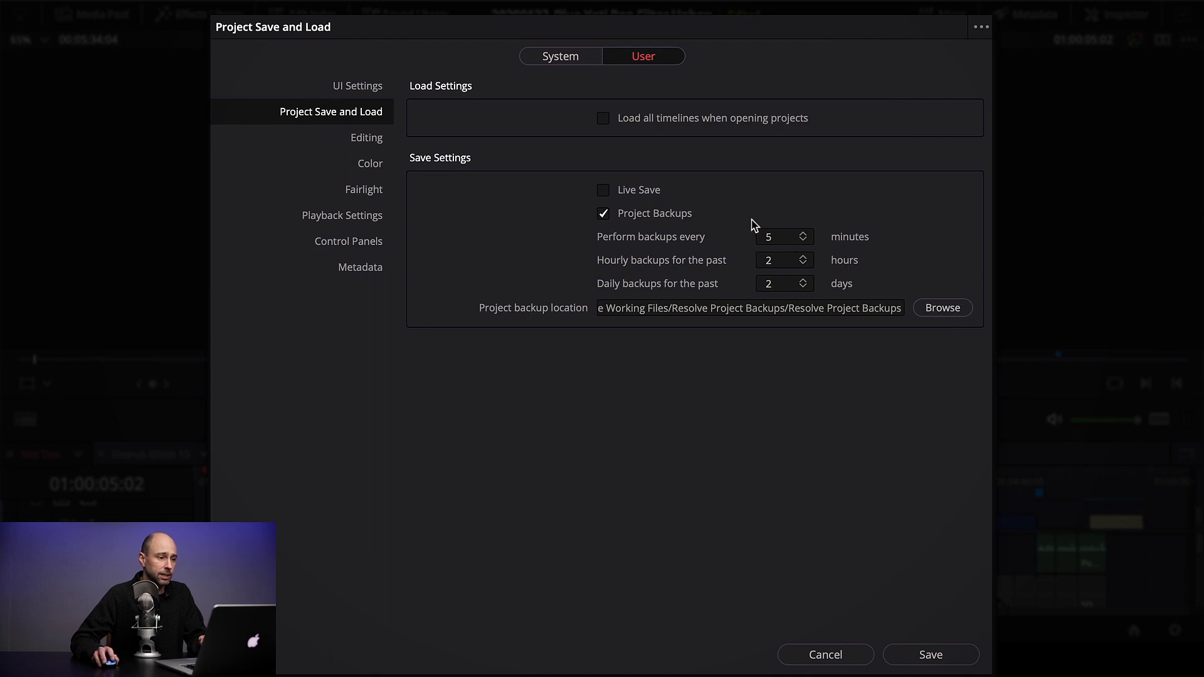